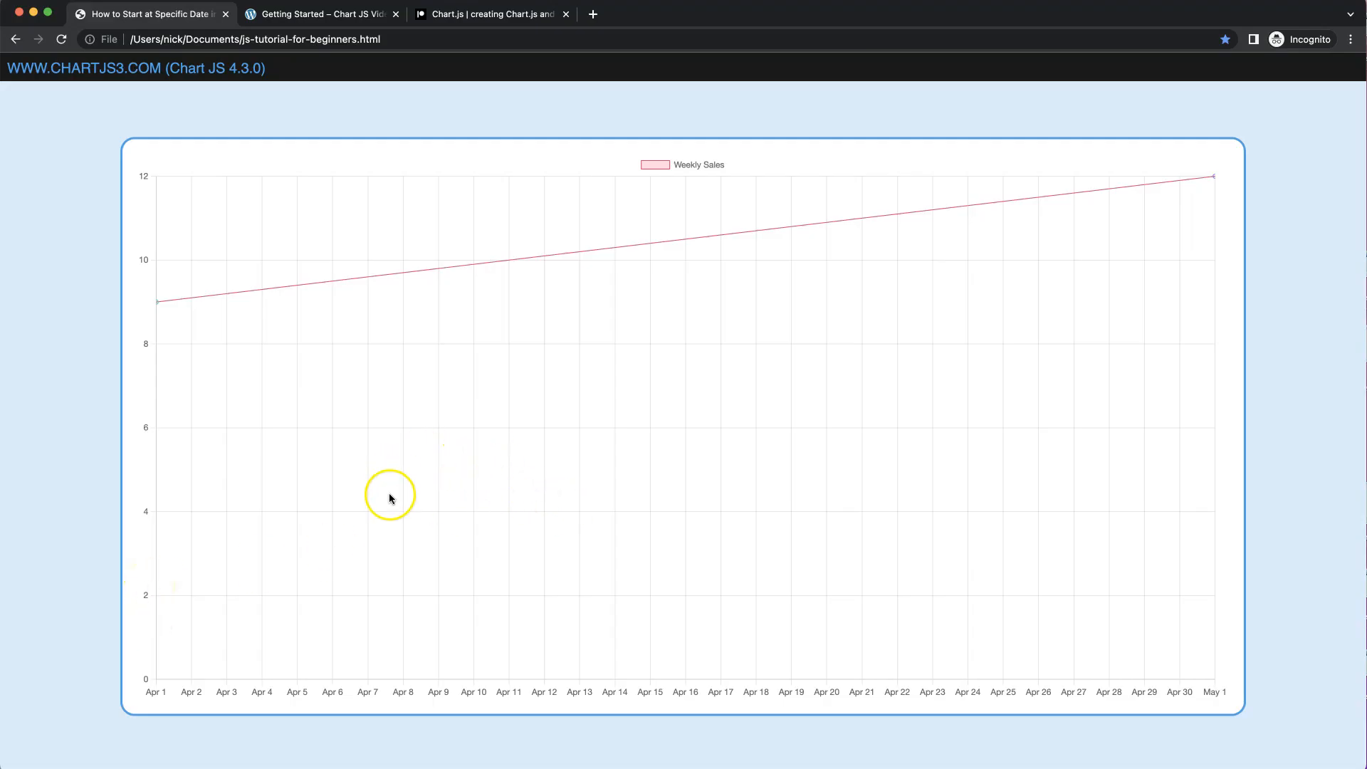
{"action": "mouse_move", "coordinate": [315, 722]}
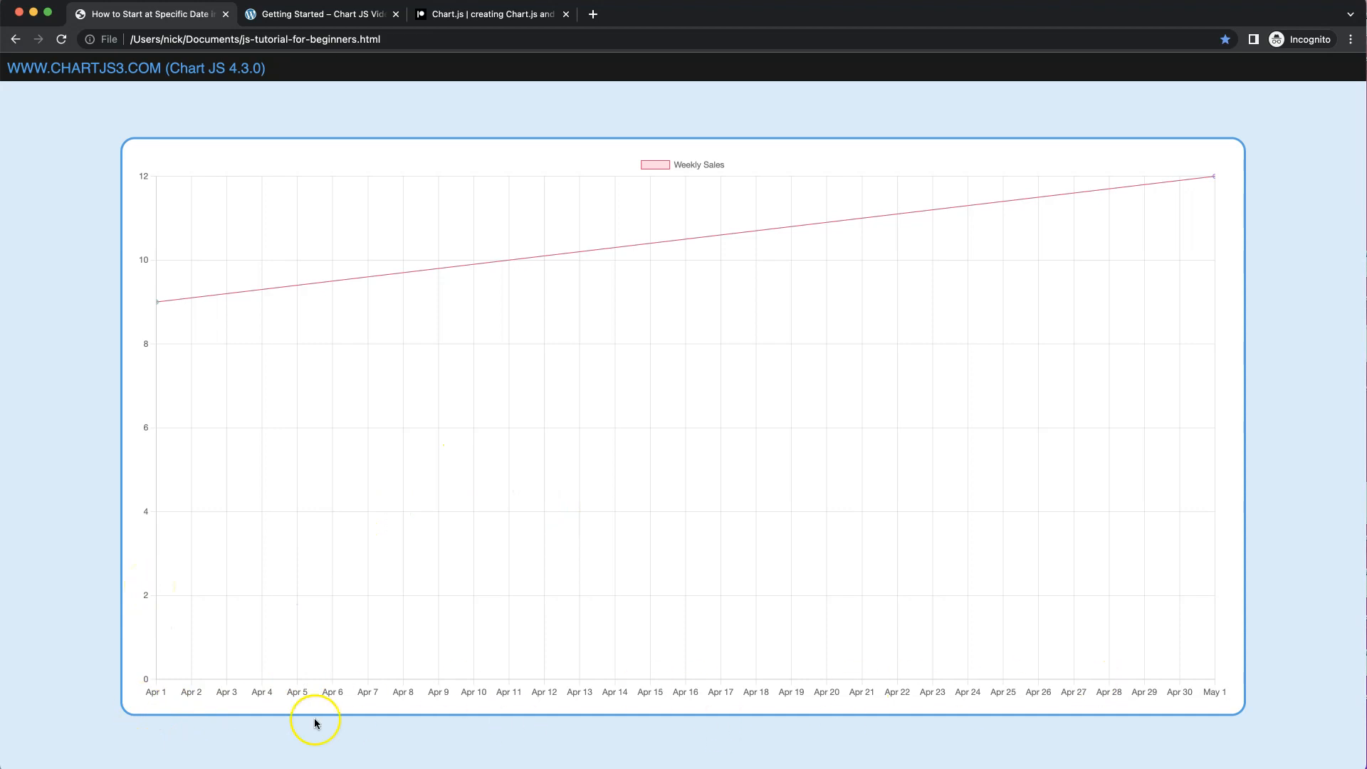
{"action": "mouse_move", "coordinate": [155, 699]}
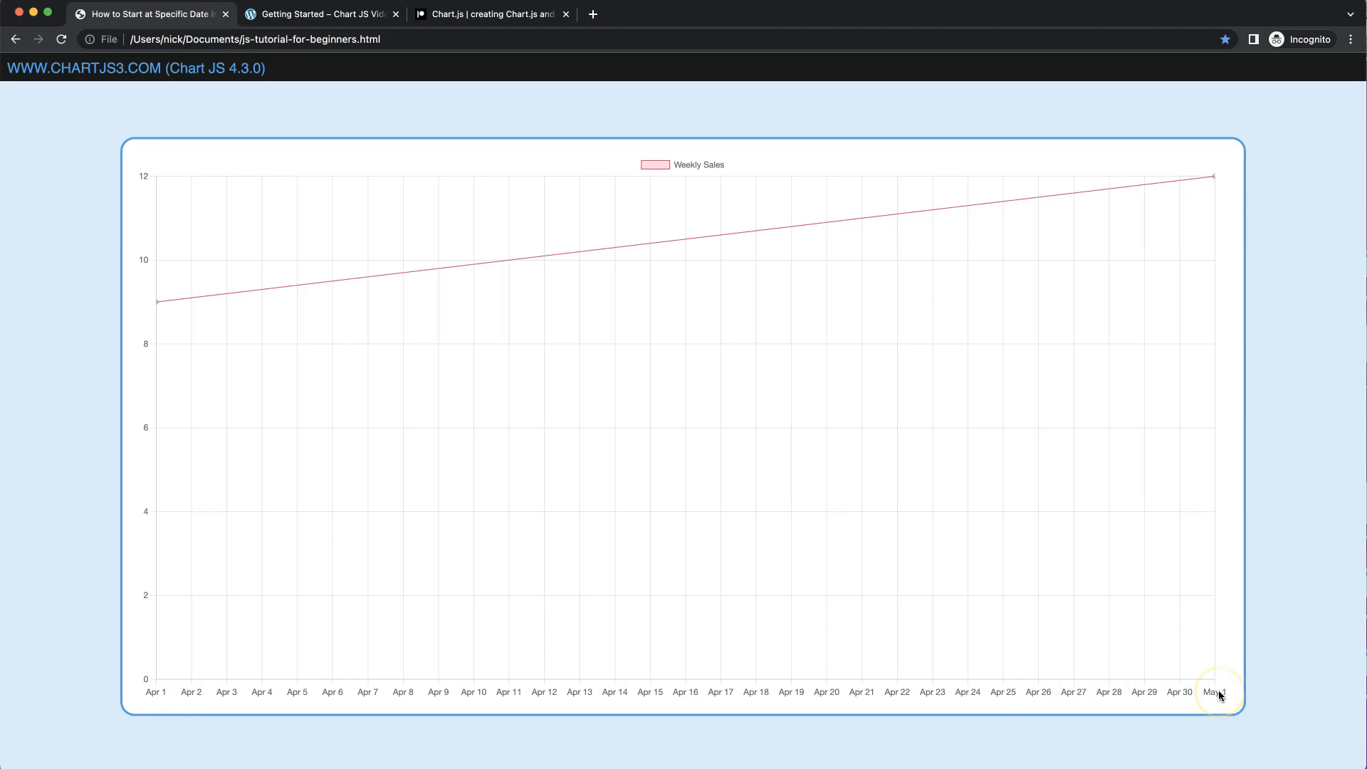
{"action": "mouse_move", "coordinate": [1197, 689]}
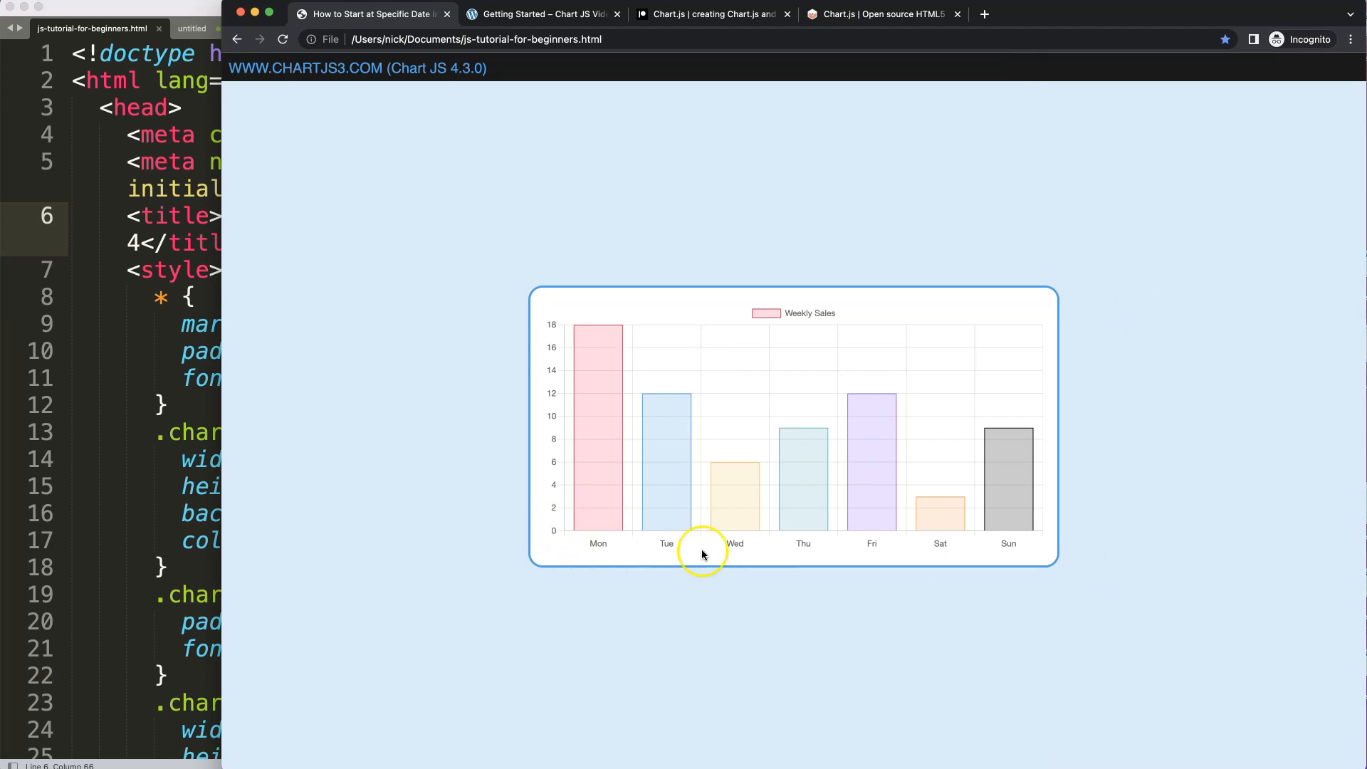
- Browse the Chart.js getting-started guide's code block, then view the Chart.js Patreon membership page
{"action": "left_click", "coordinate": [540, 14]}
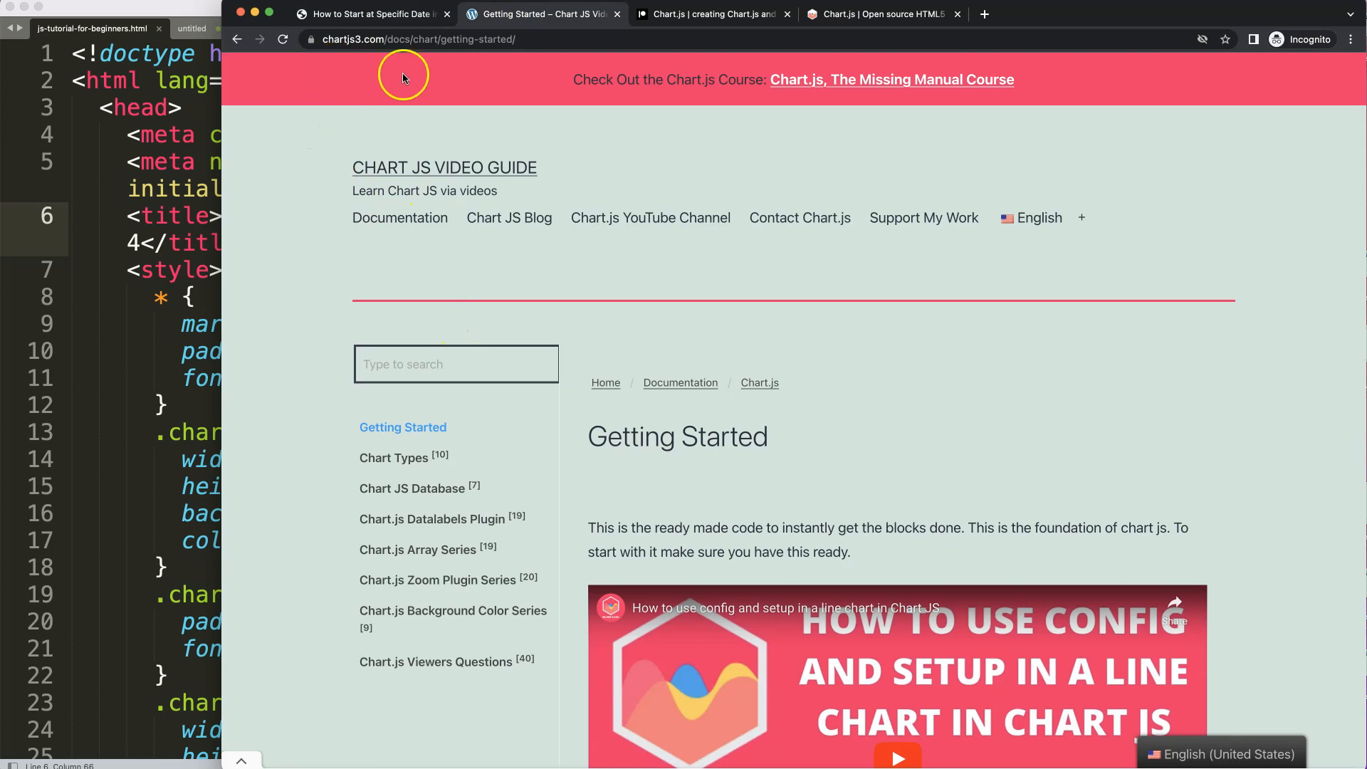
{"action": "mouse_move", "coordinate": [417, 61]}
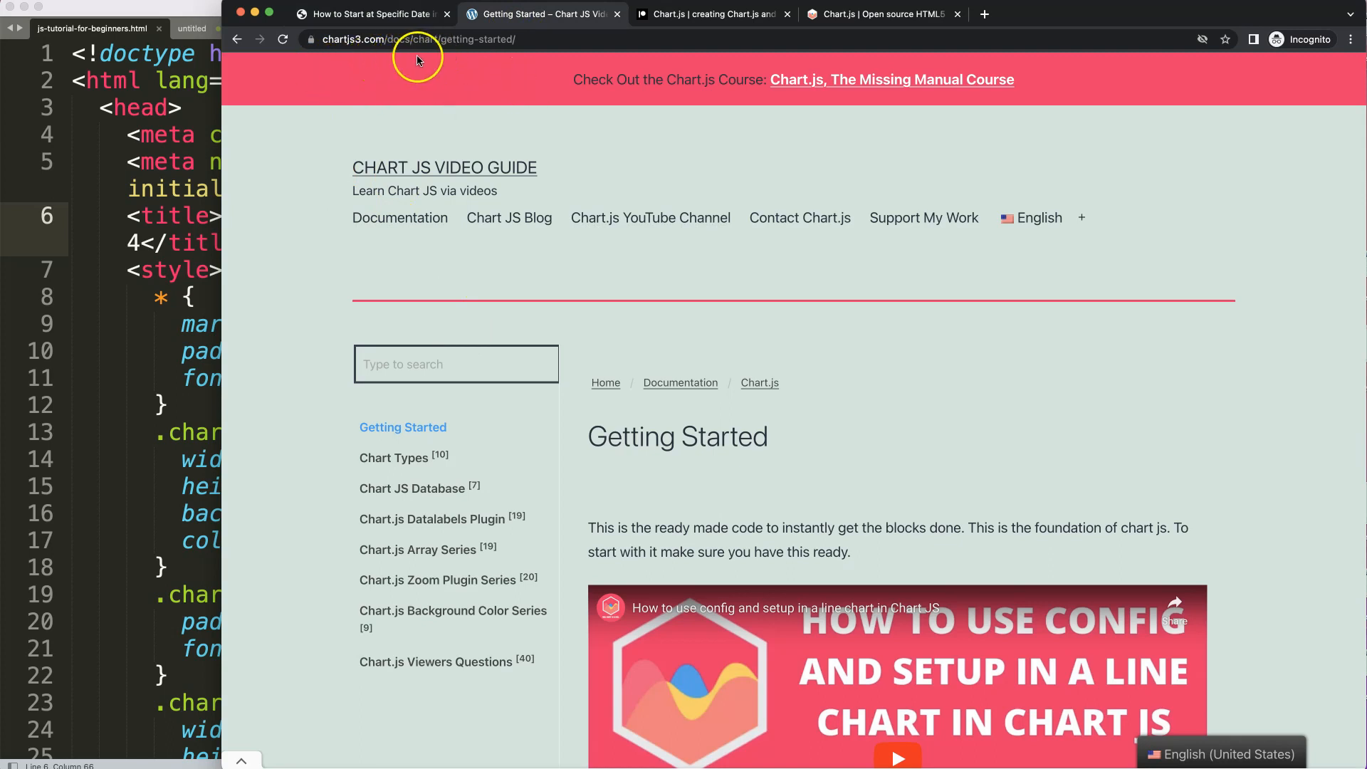
{"action": "scroll", "scroll_direction": "down", "scroll_amount": 3}
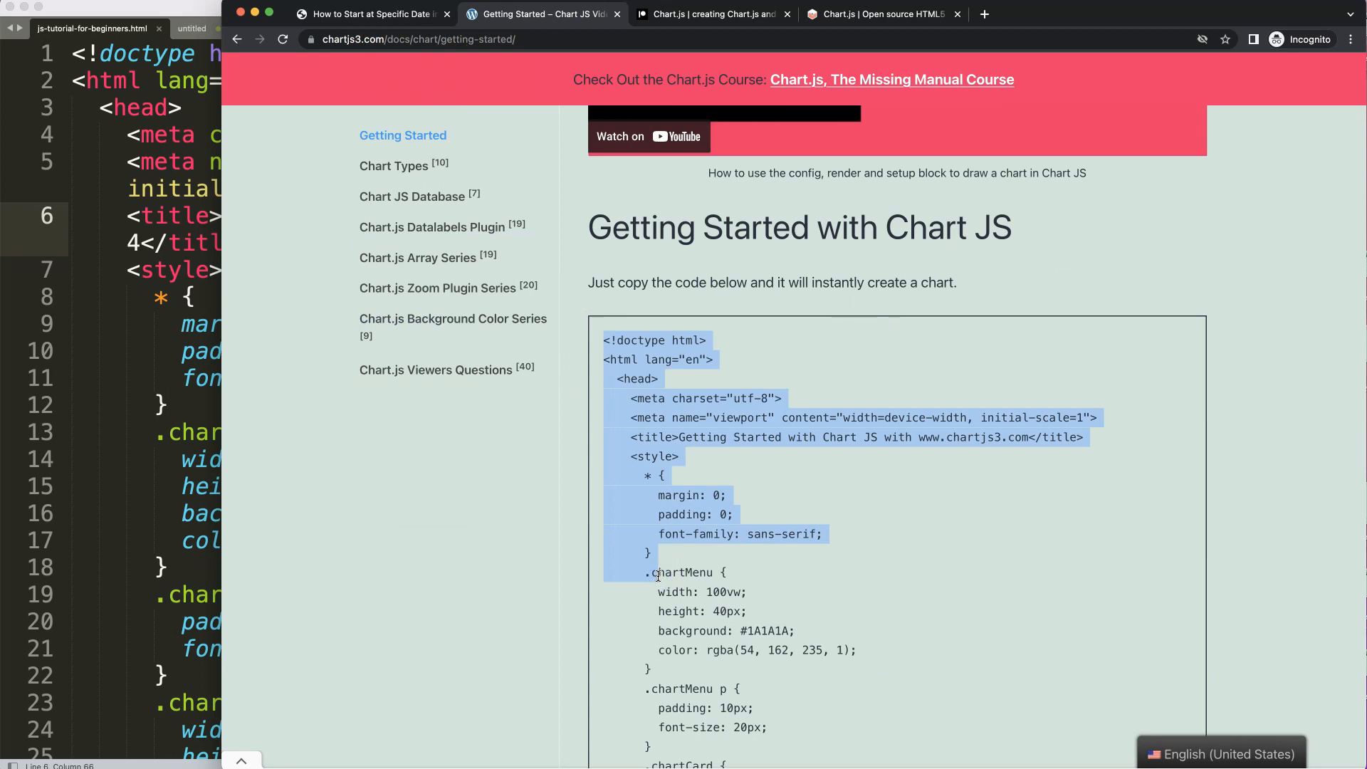
{"action": "left_click", "coordinate": [709, 14]}
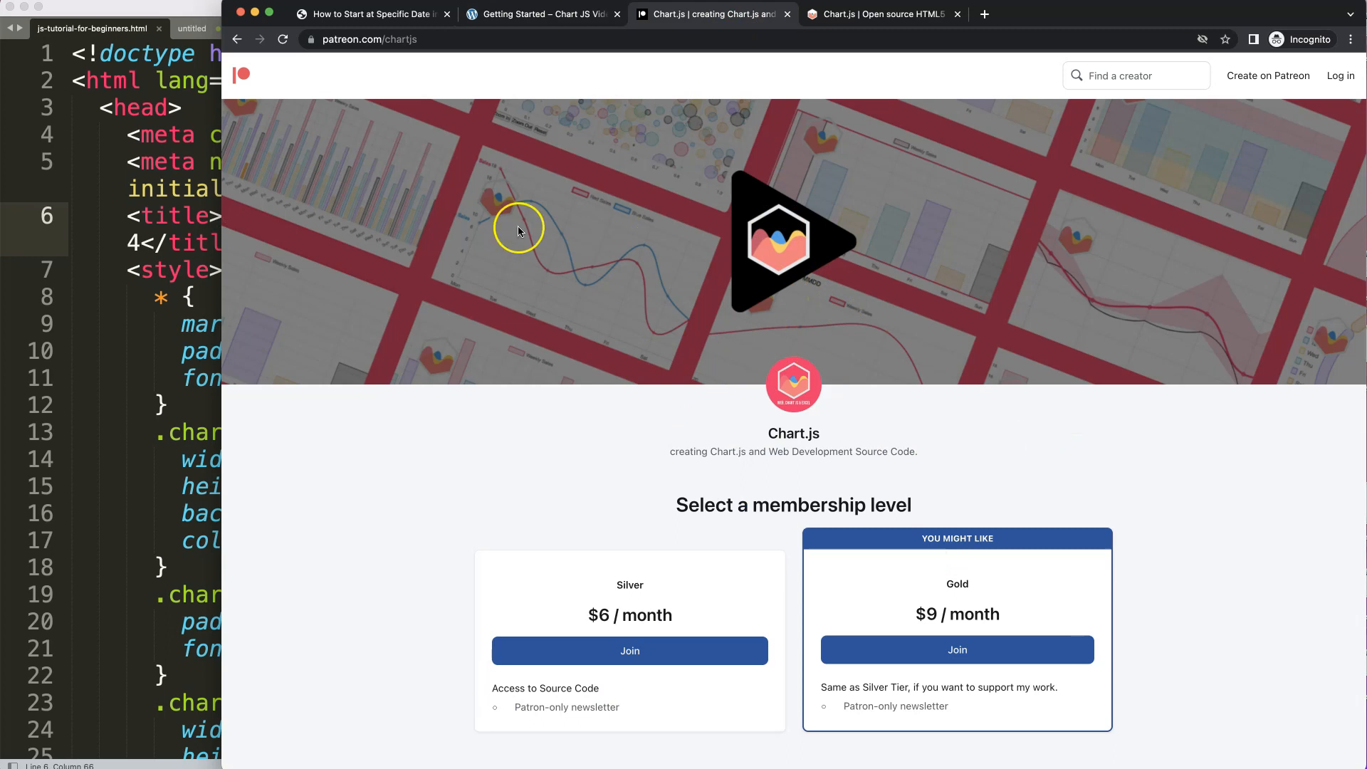
{"action": "mouse_move", "coordinate": [622, 512]}
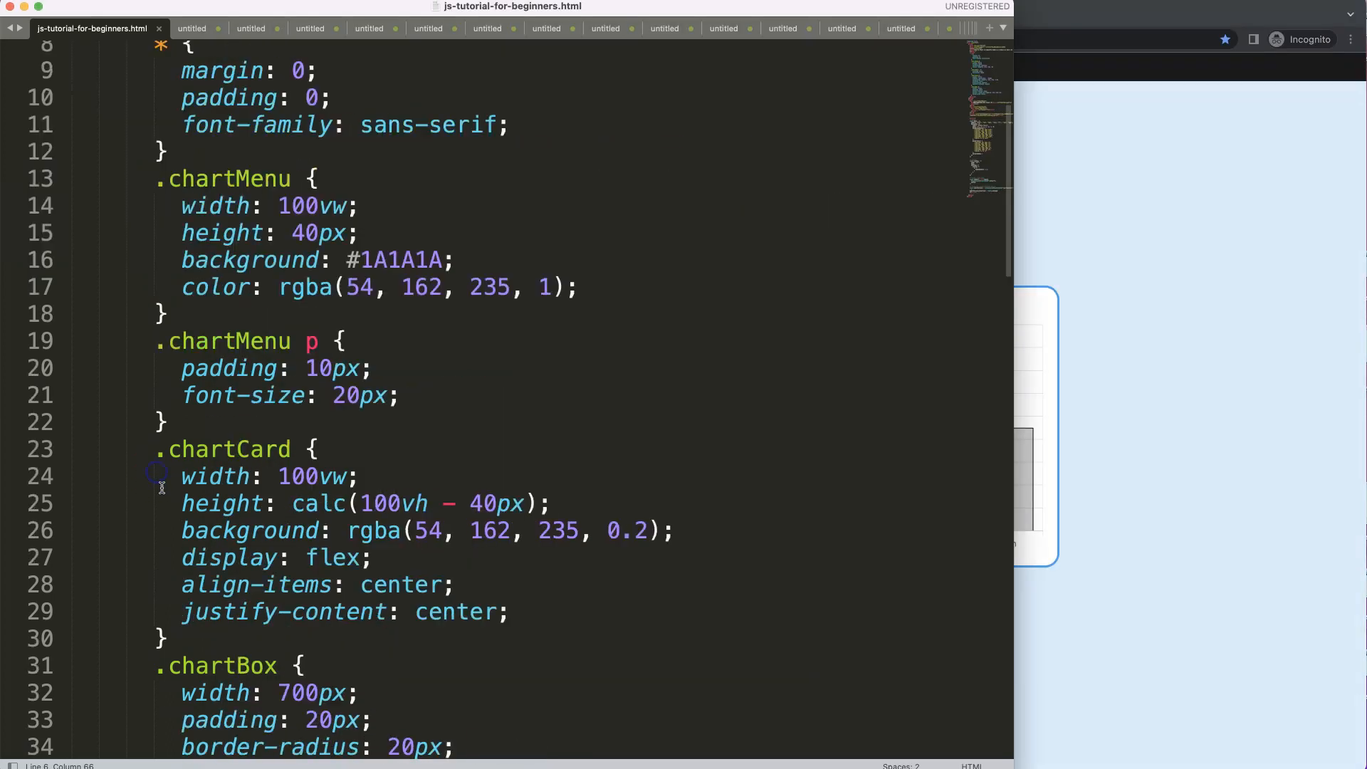
- Change the chart config type from 'bar' to 'line'
{"action": "scroll", "scroll_direction": "down", "scroll_amount": 3}
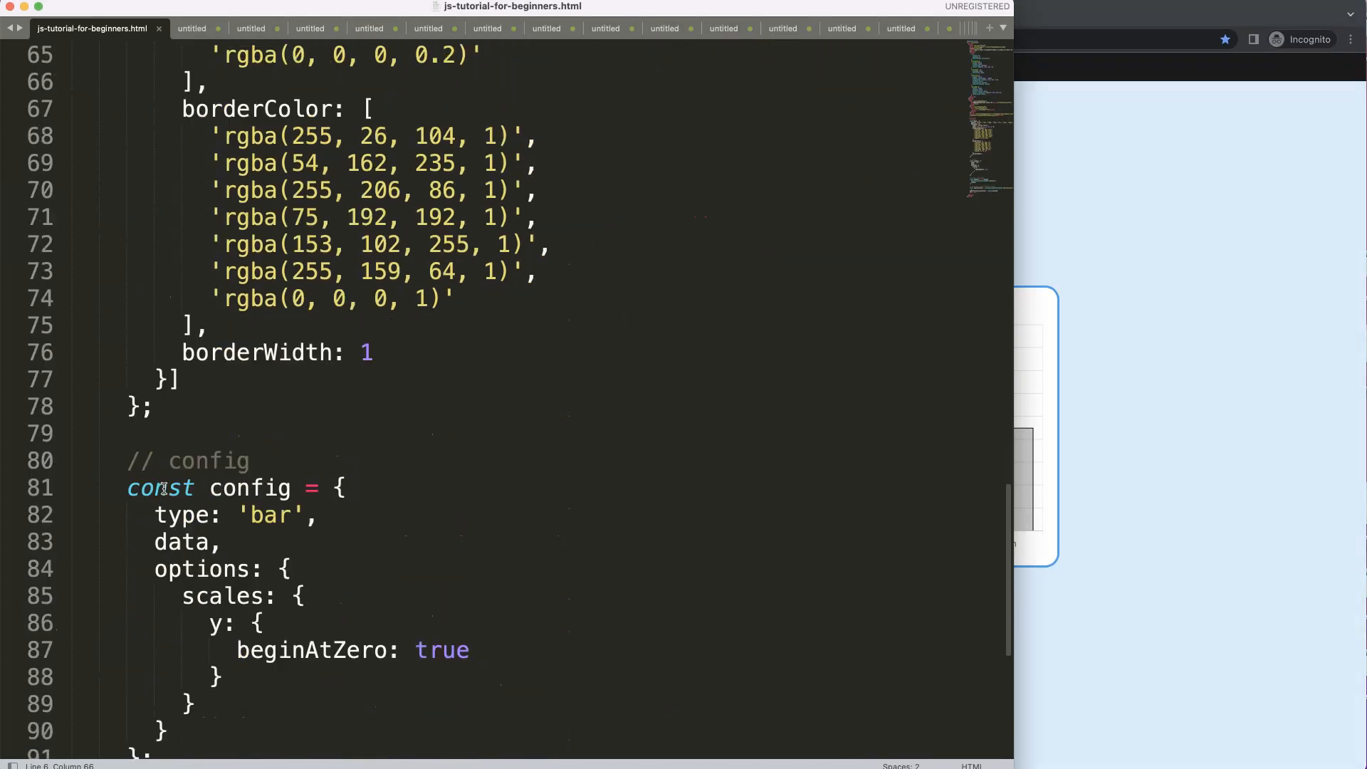
{"action": "type", "text": "line"}
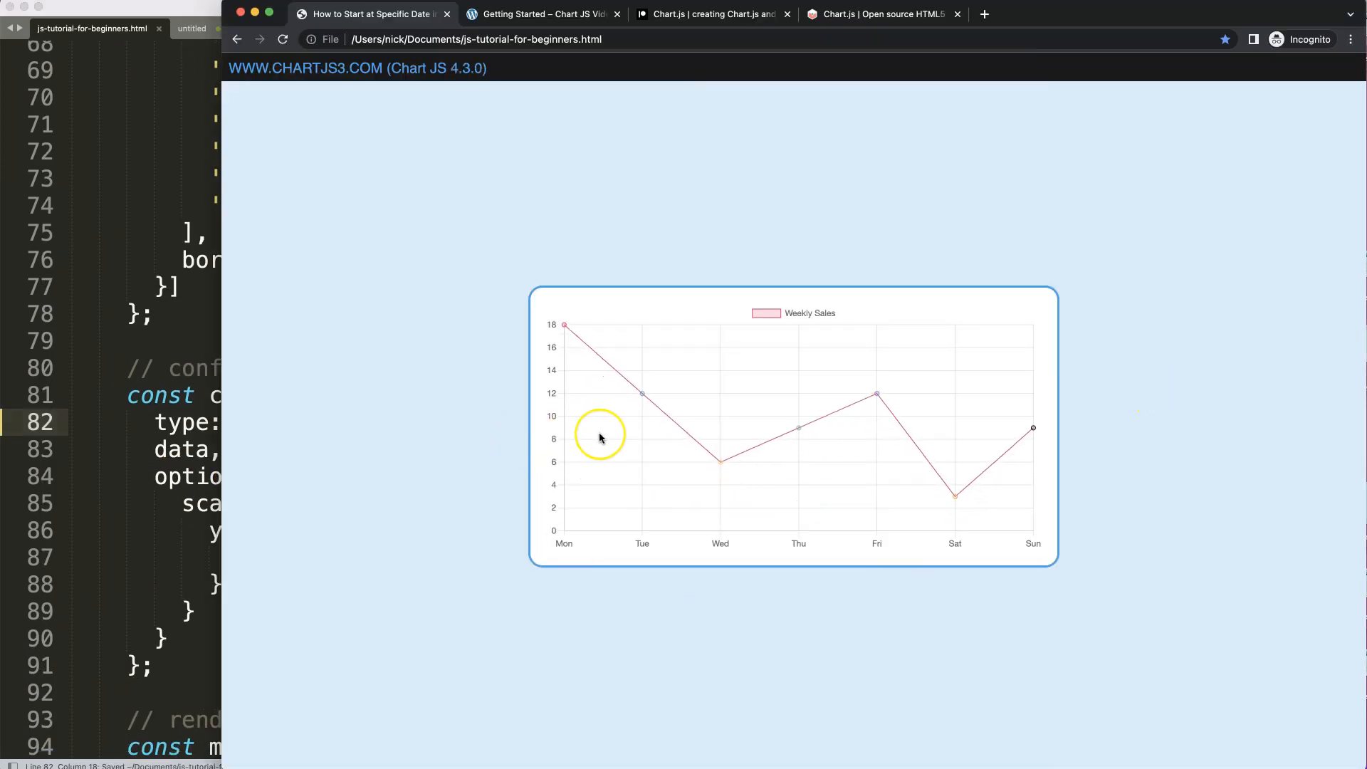
{"action": "mouse_move", "coordinate": [597, 459]}
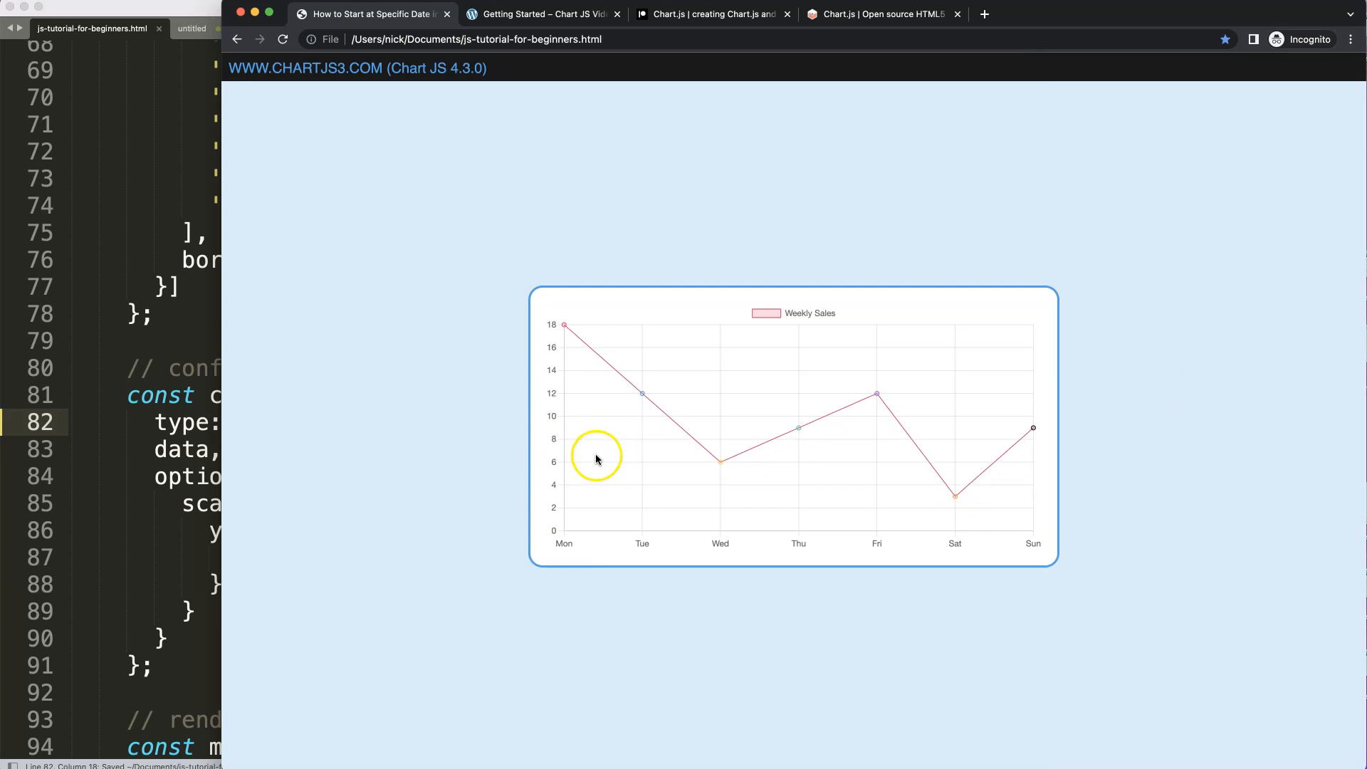
{"action": "mouse_move", "coordinate": [565, 549]}
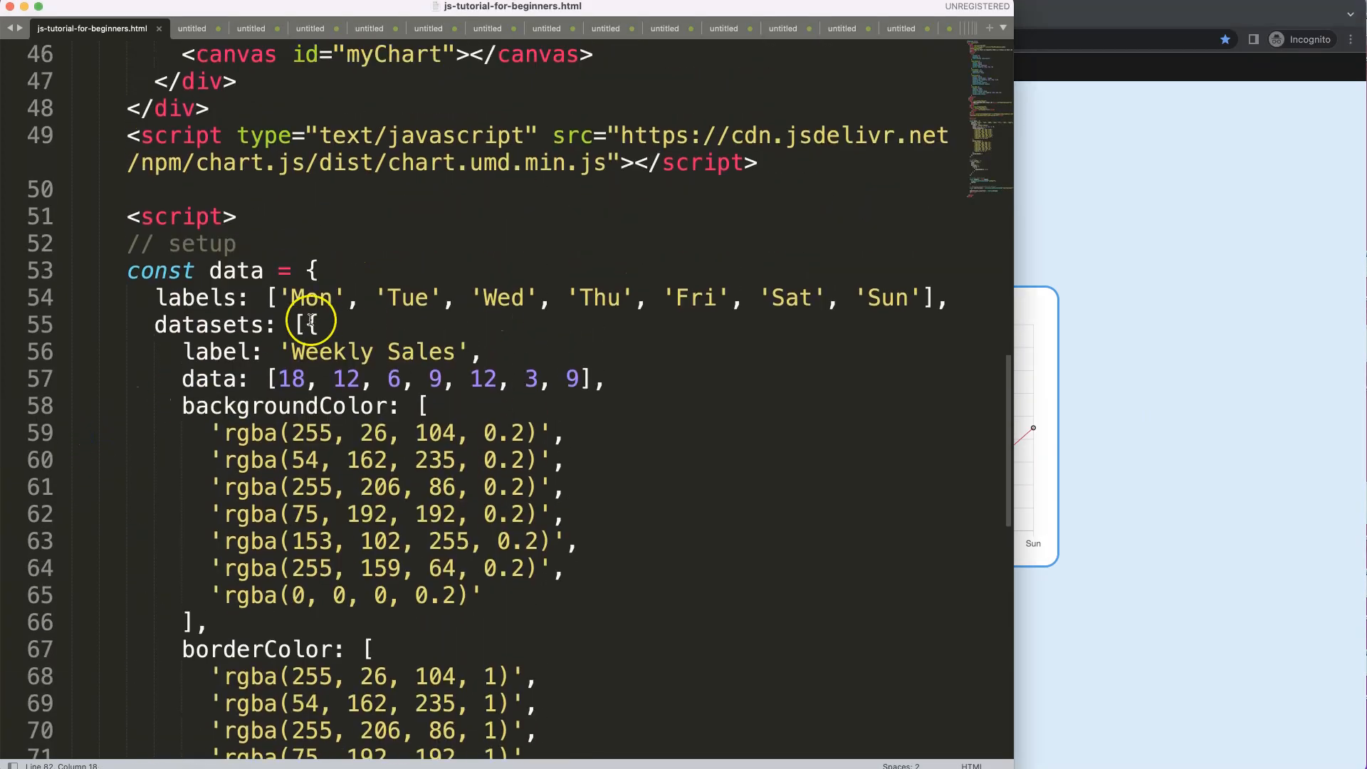
- Begin replacing the day names on line 54 with date strings starting '202'
{"action": "type", "text": "202"}
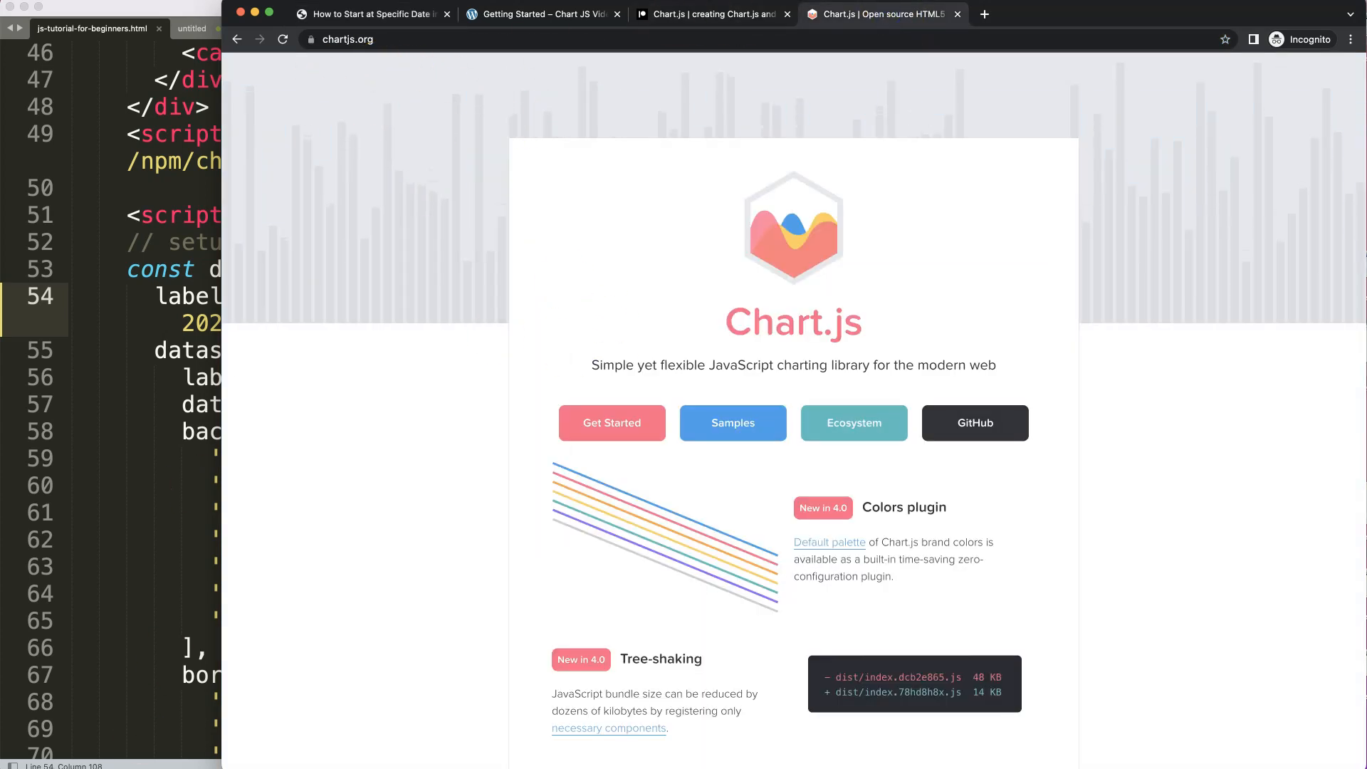
{"action": "mouse_move", "coordinate": [528, 535]}
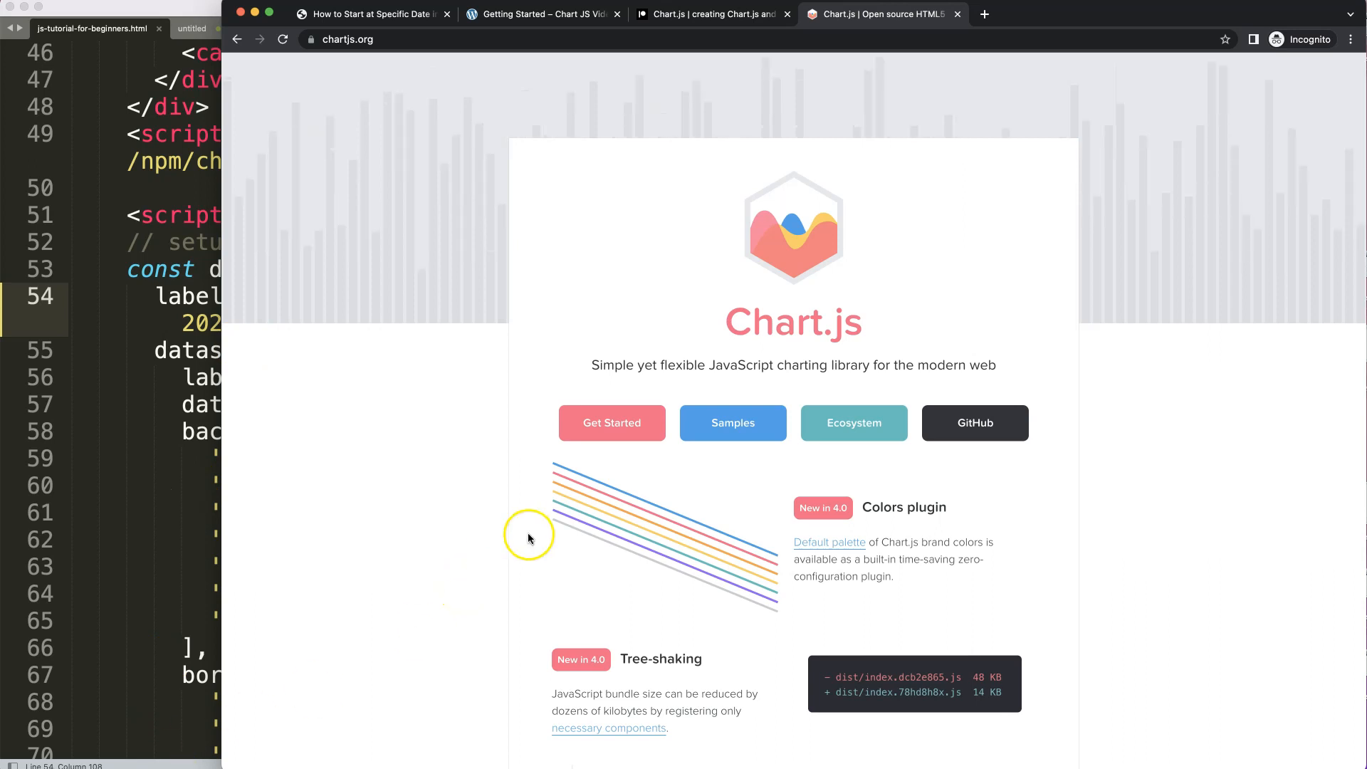
{"action": "mouse_move", "coordinate": [854, 423]}
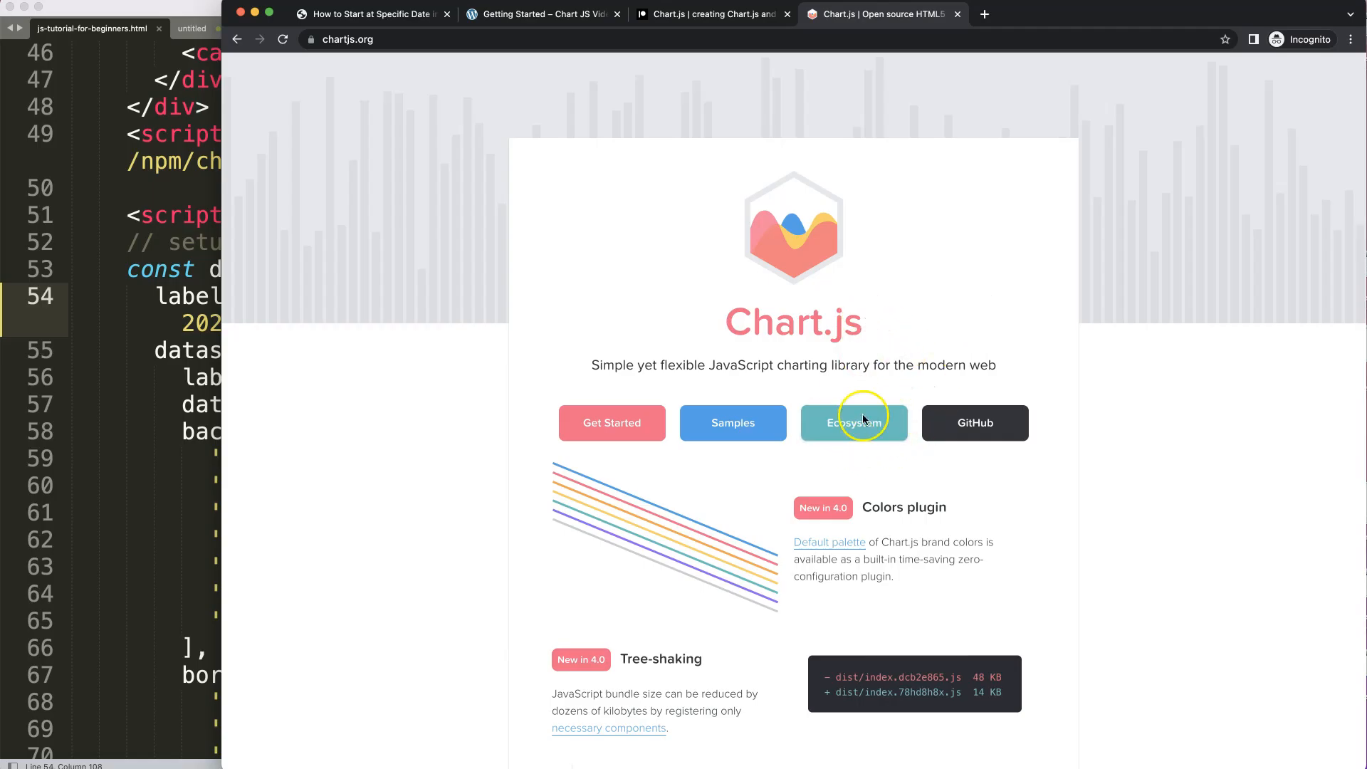
- Follow the Awesome Chart.js list's date adapters section to the chartjs-adapter-date-fns repository
{"action": "left_click", "coordinate": [853, 423]}
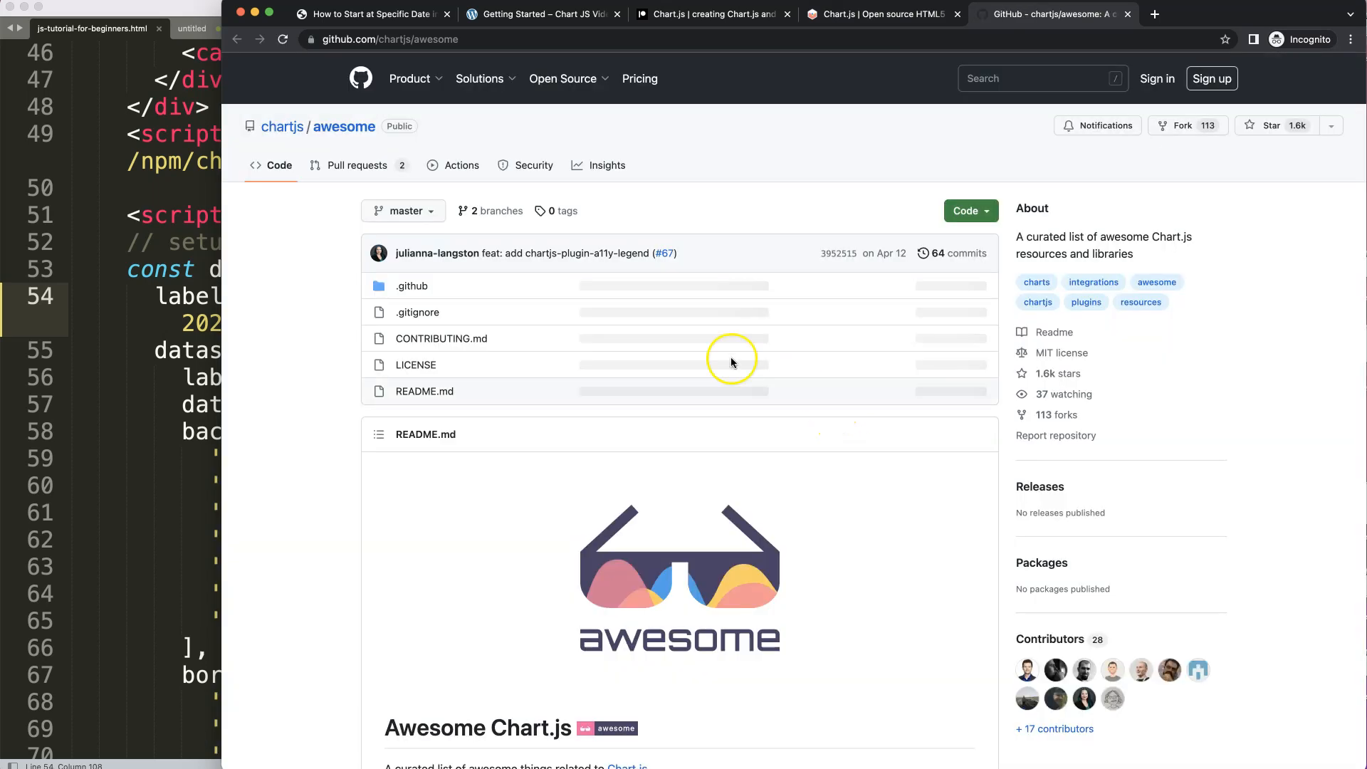
{"action": "scroll", "scroll_direction": "down", "scroll_amount": 3}
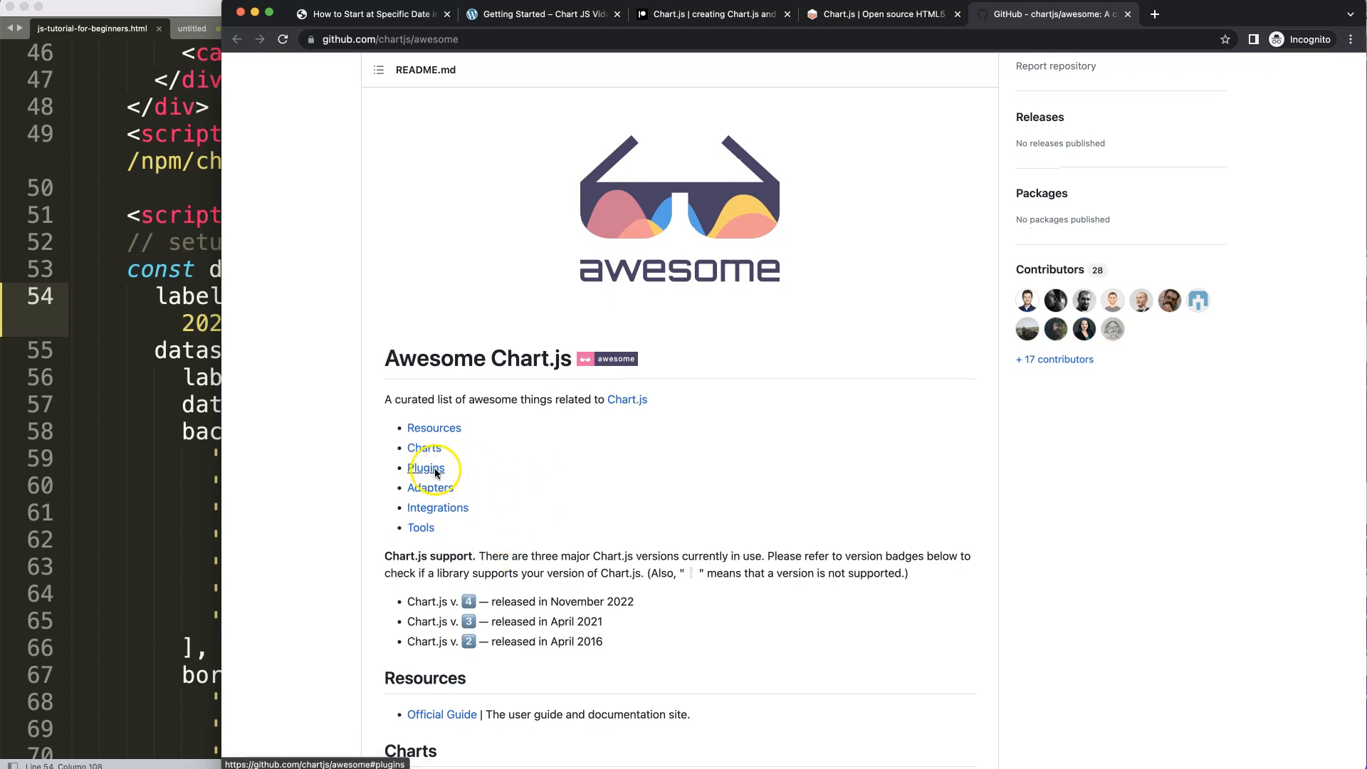
{"action": "left_click", "coordinate": [431, 486]}
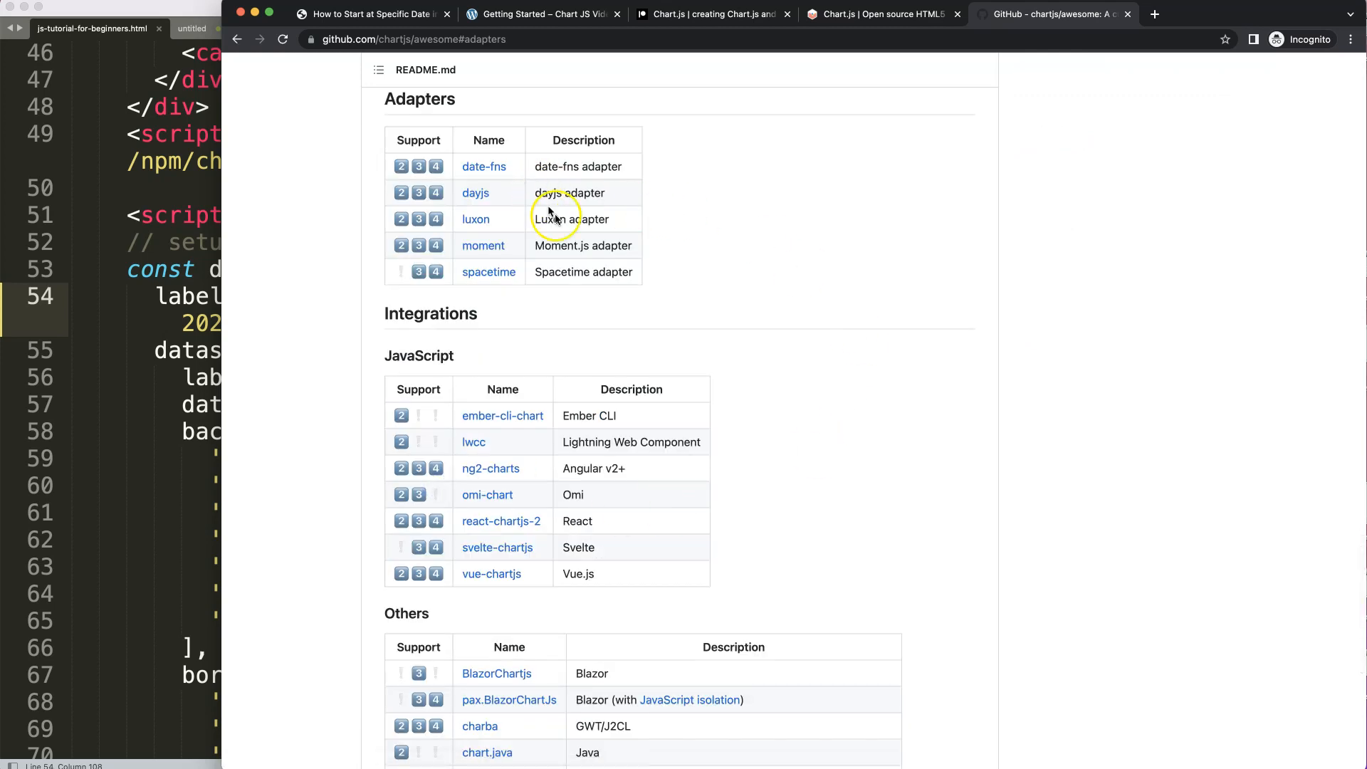
{"action": "mouse_move", "coordinate": [484, 166]}
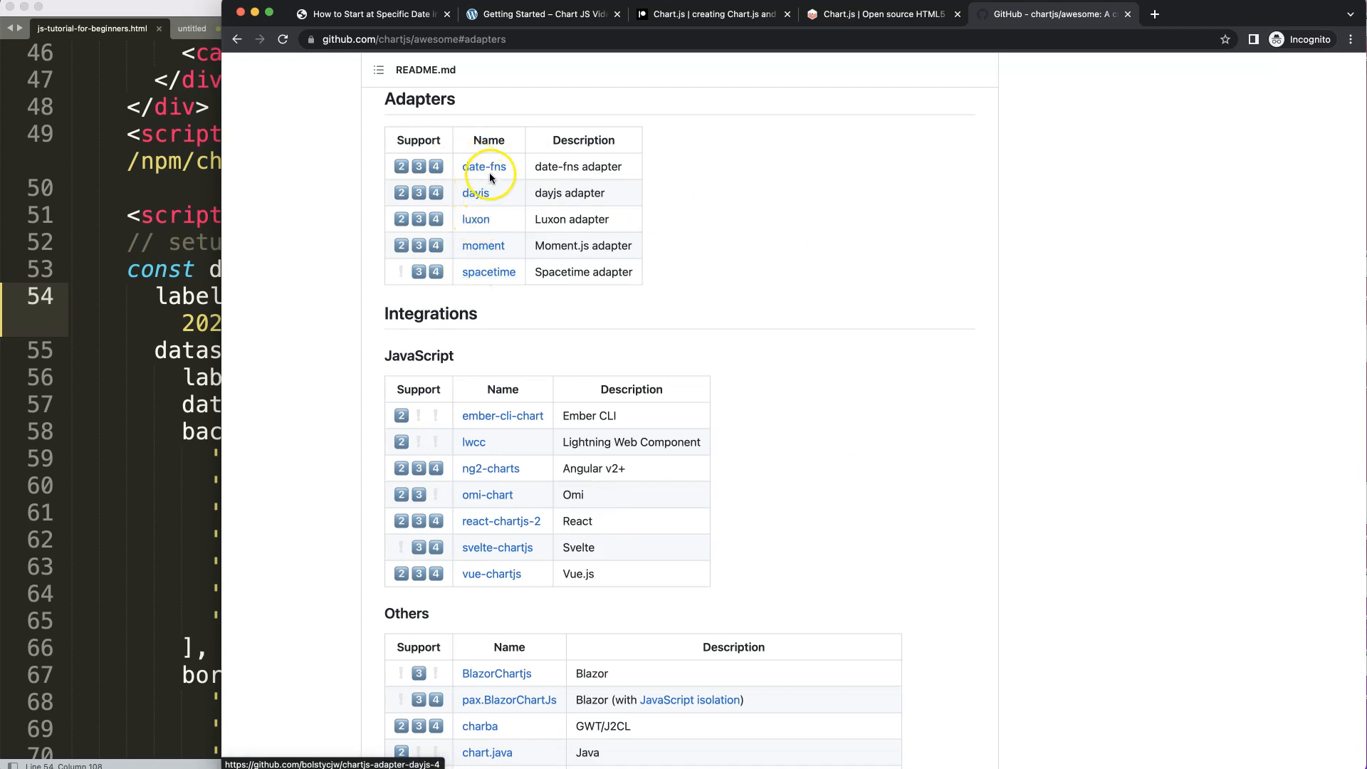
{"action": "left_click", "coordinate": [485, 167]}
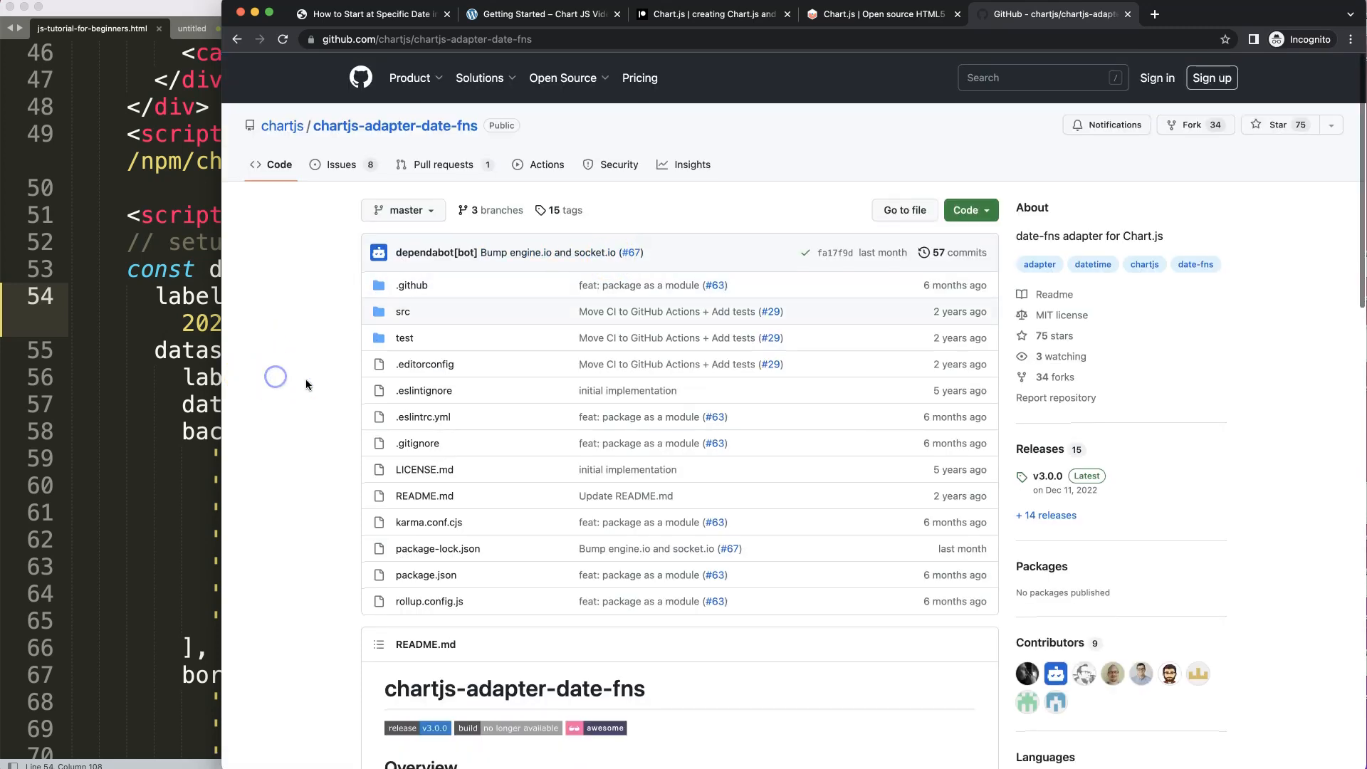
{"action": "scroll", "scroll_direction": "down", "scroll_amount": 3}
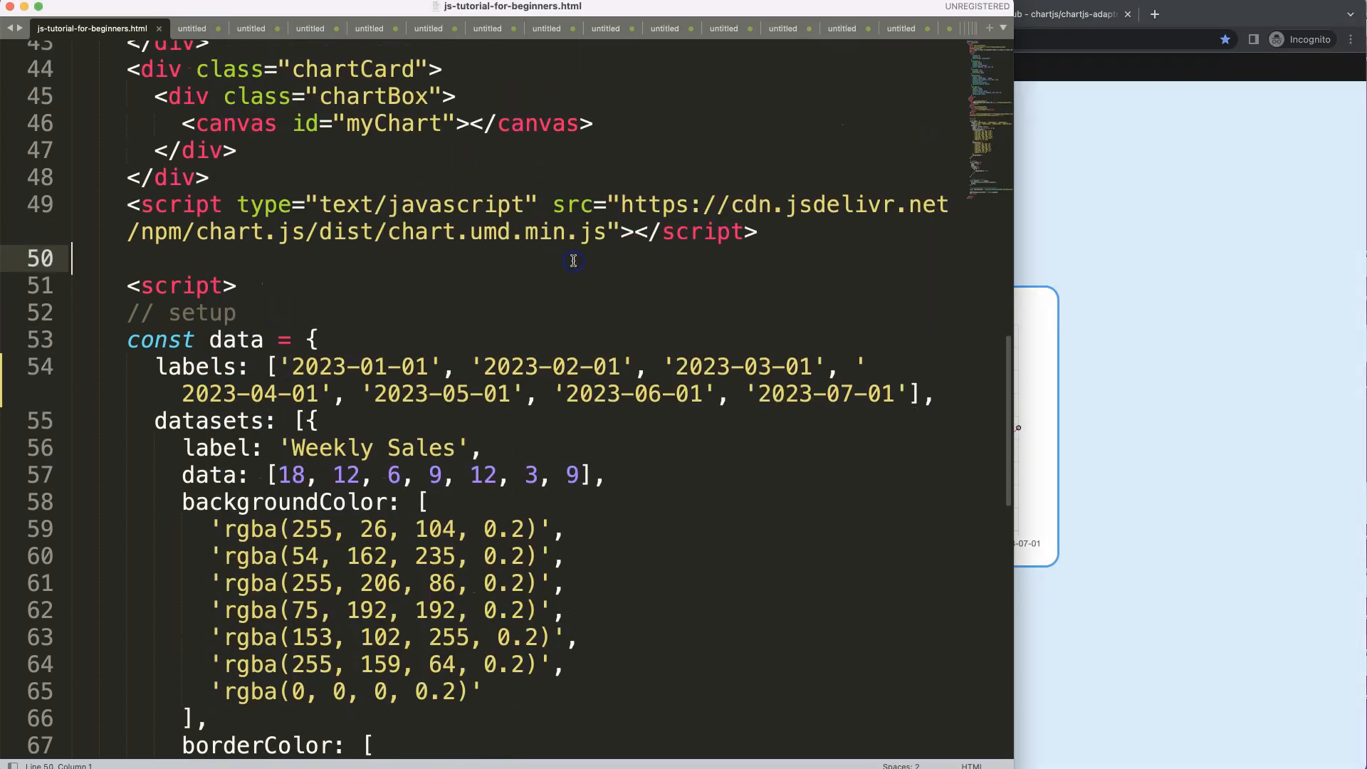
- Bring the config object of js-tutorial-for-beginners.html into view for editing
{"action": "key", "text": "enter"}
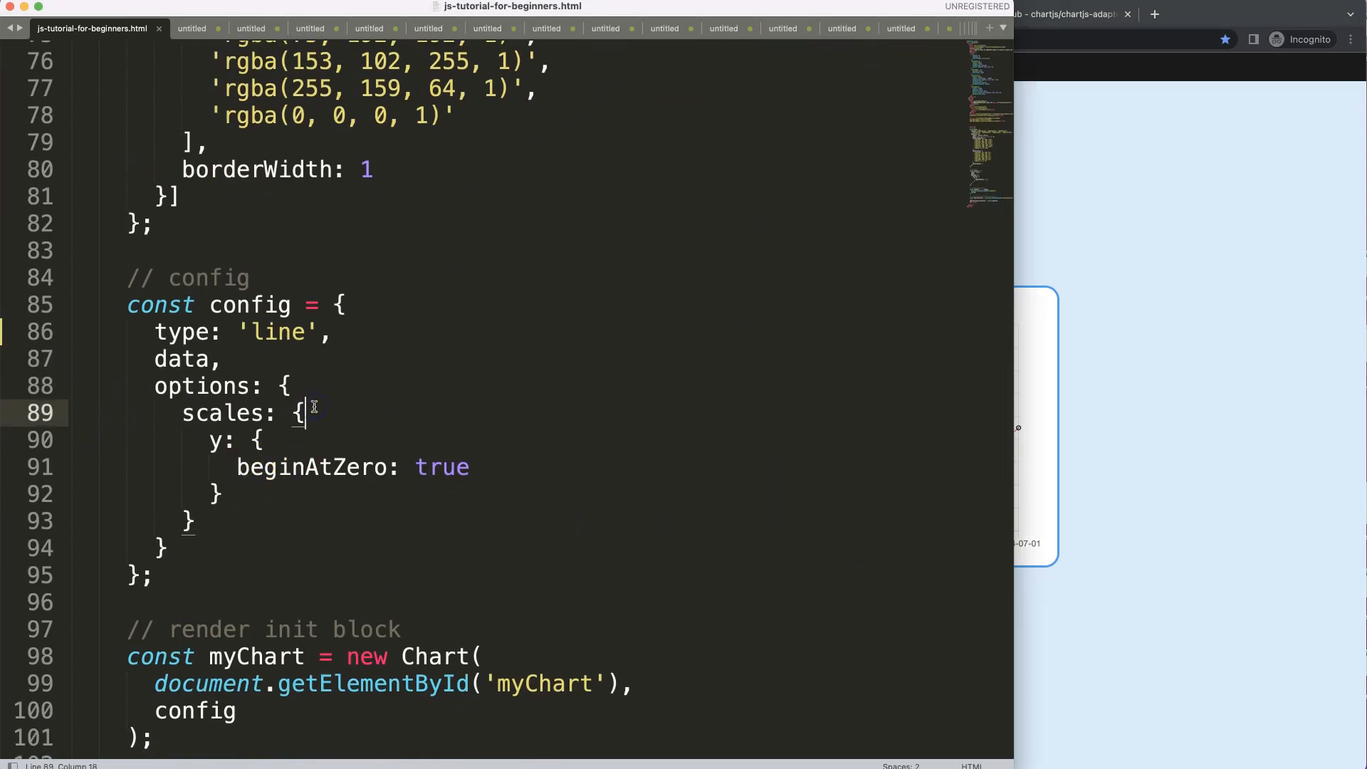
- Add an x scale with type 'time' and time unit 'day' under options.scales
{"action": "type", "text": "x: {"}
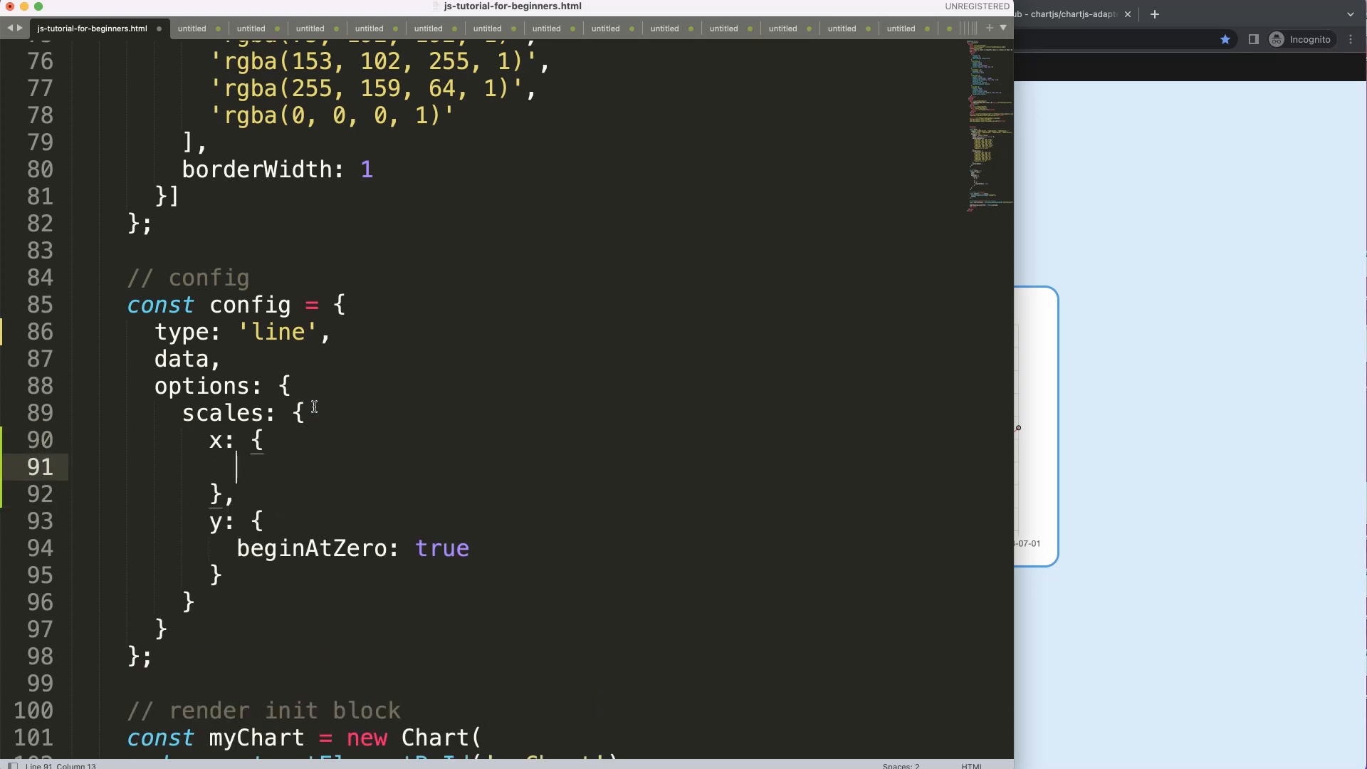
{"action": "type", "text": "type:"}
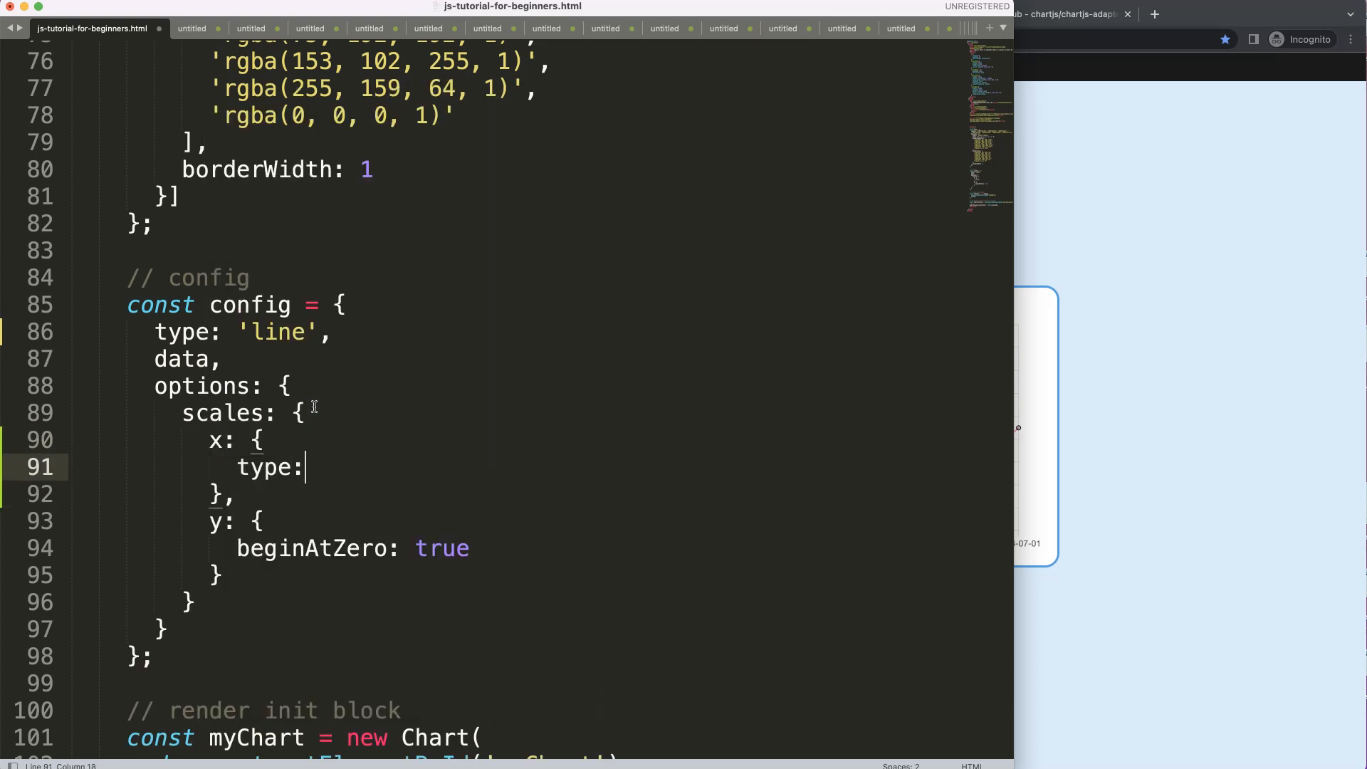
{"action": "type", "text": "'da'"}
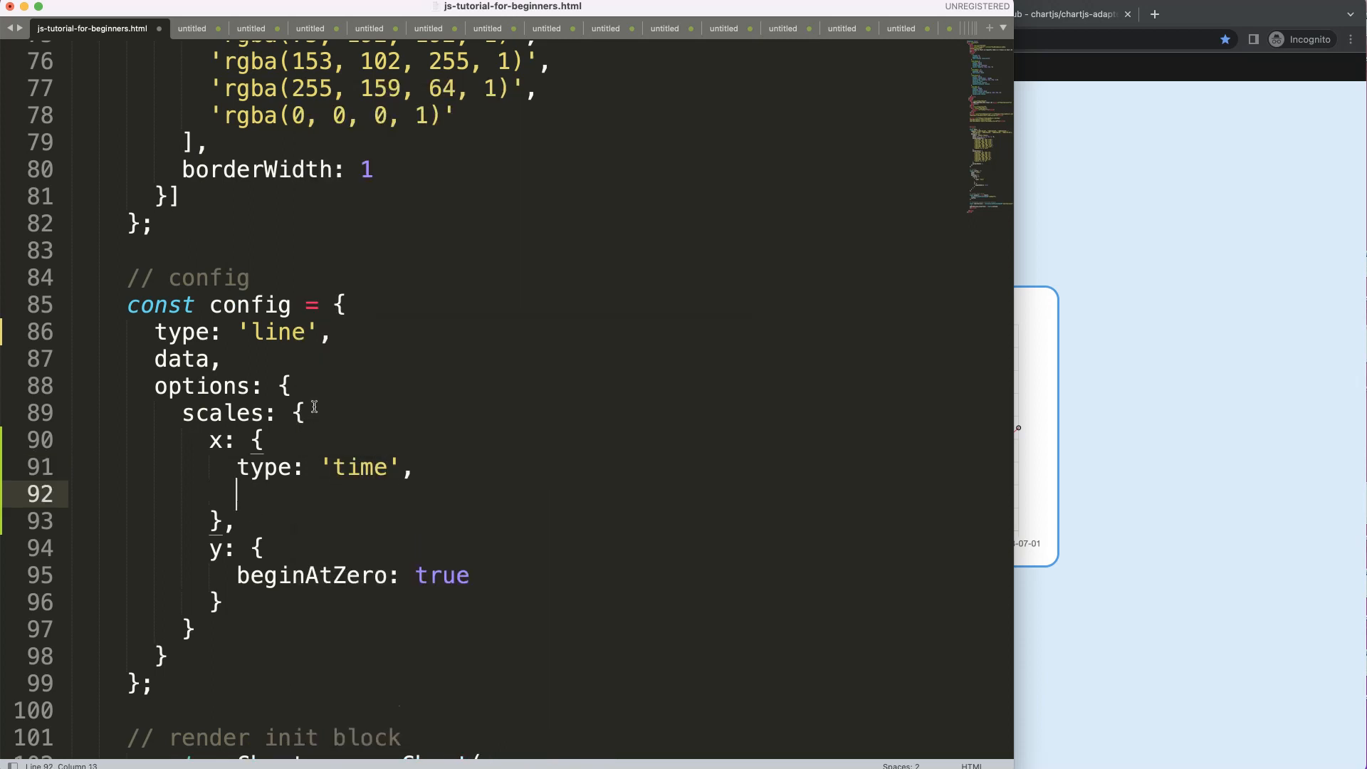
{"action": "type", "text": "time:"}
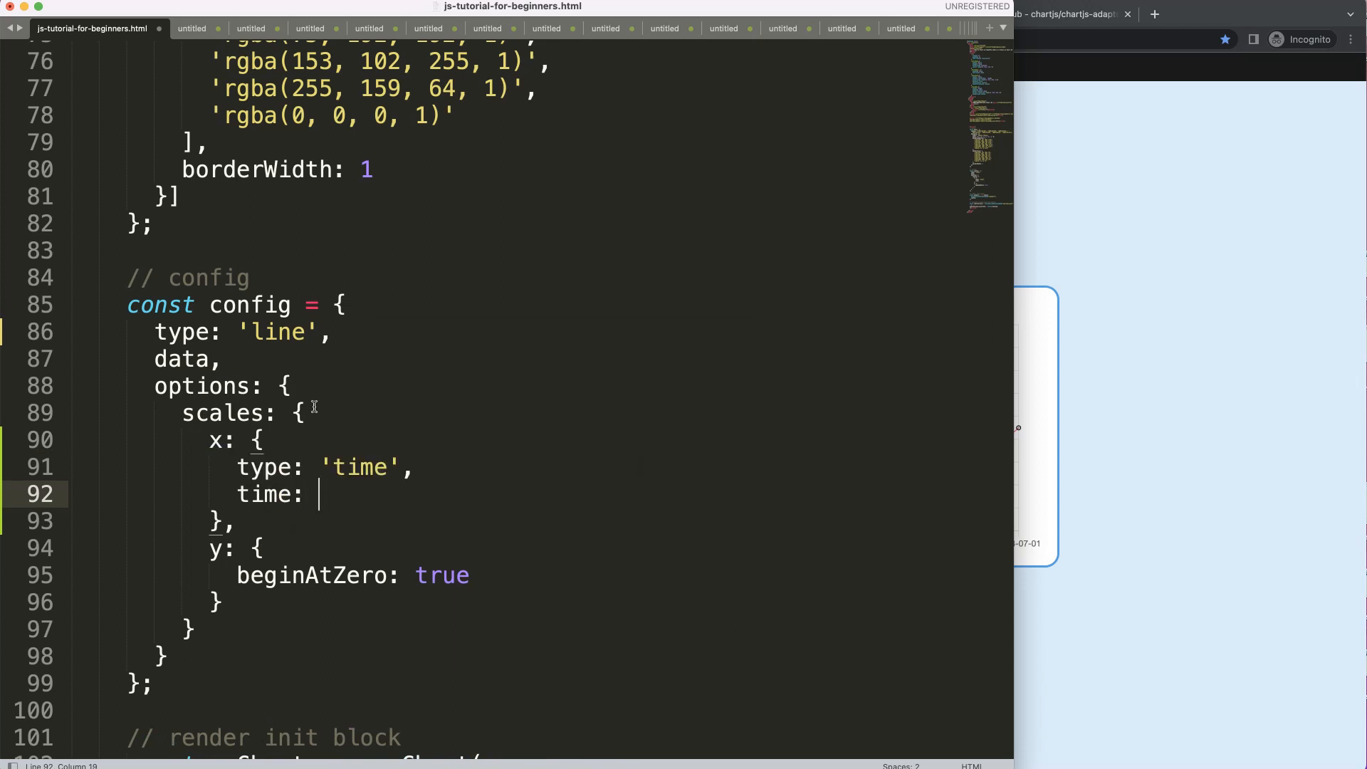
{"action": "type", "text": "{"}
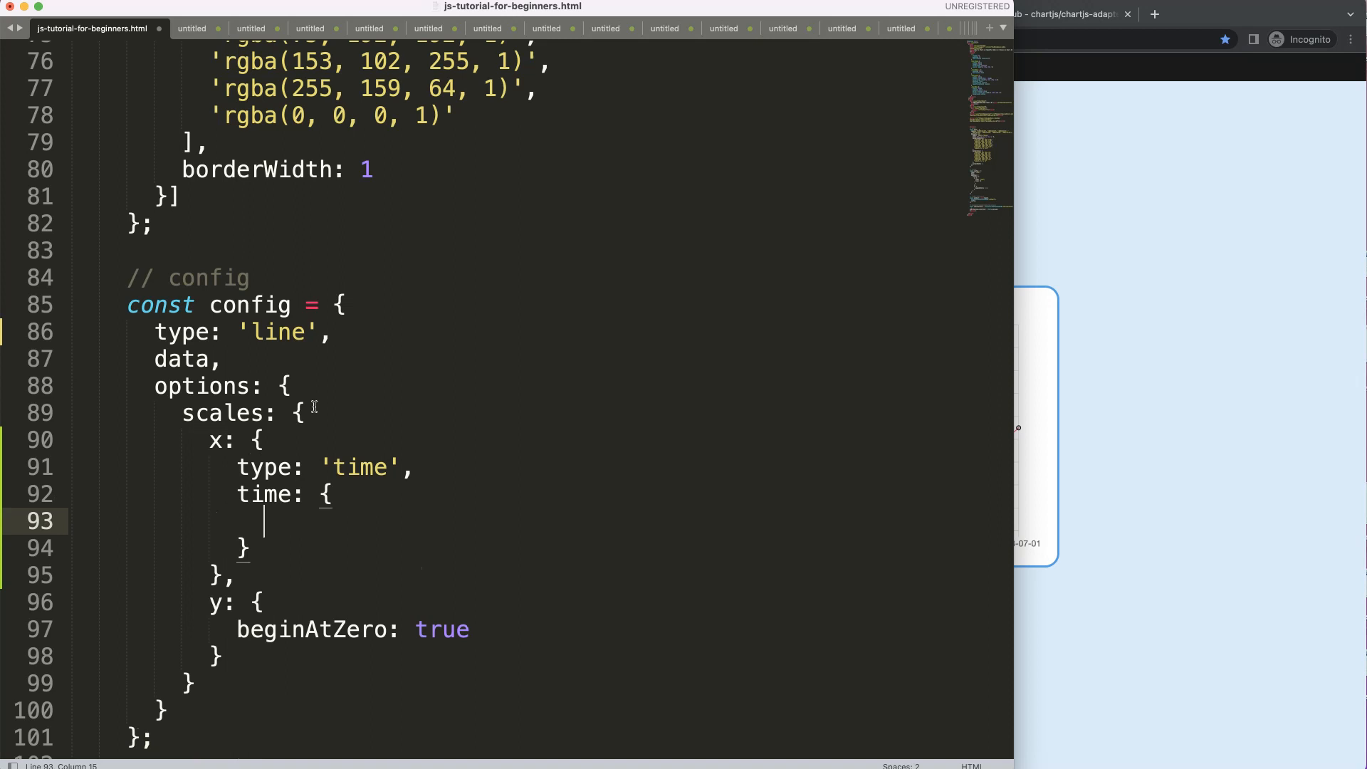
{"action": "type", "text": "unit: ''"}
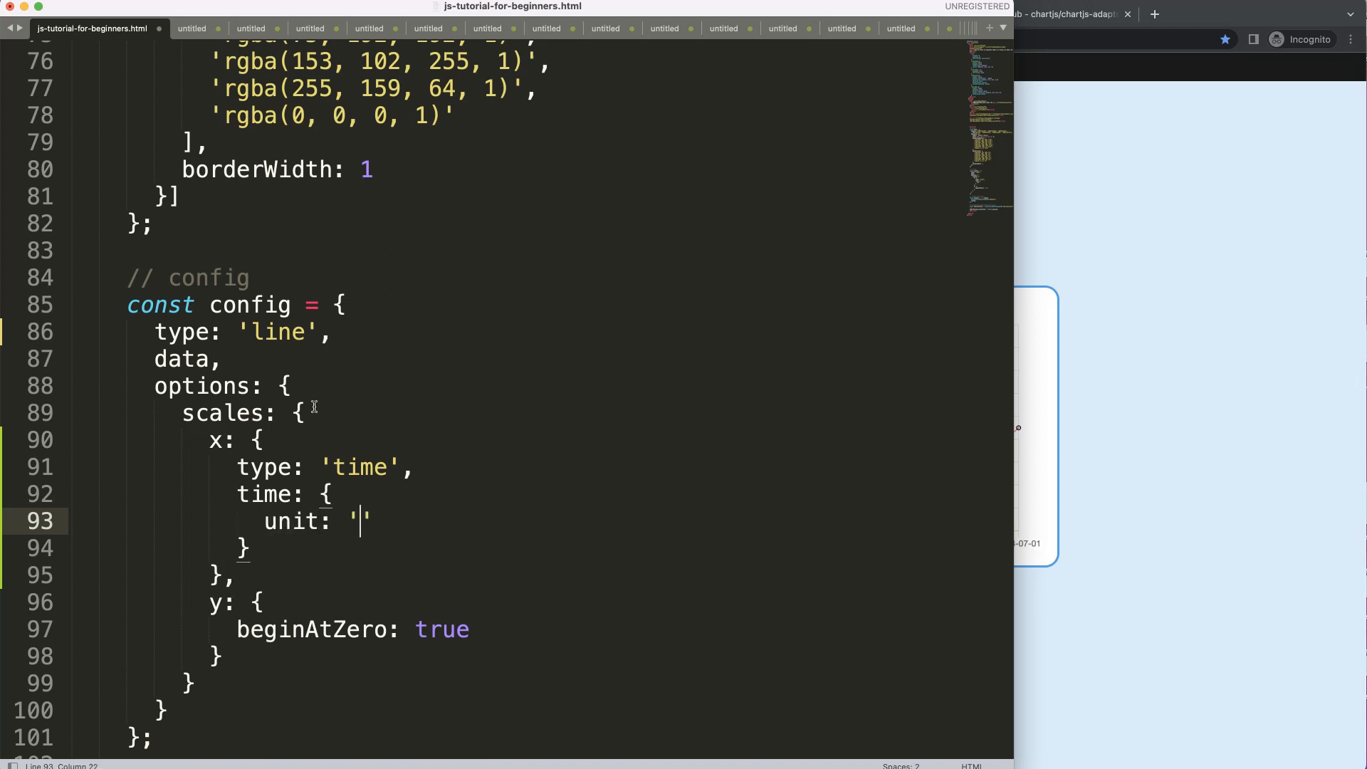
{"action": "type", "text": "day"}
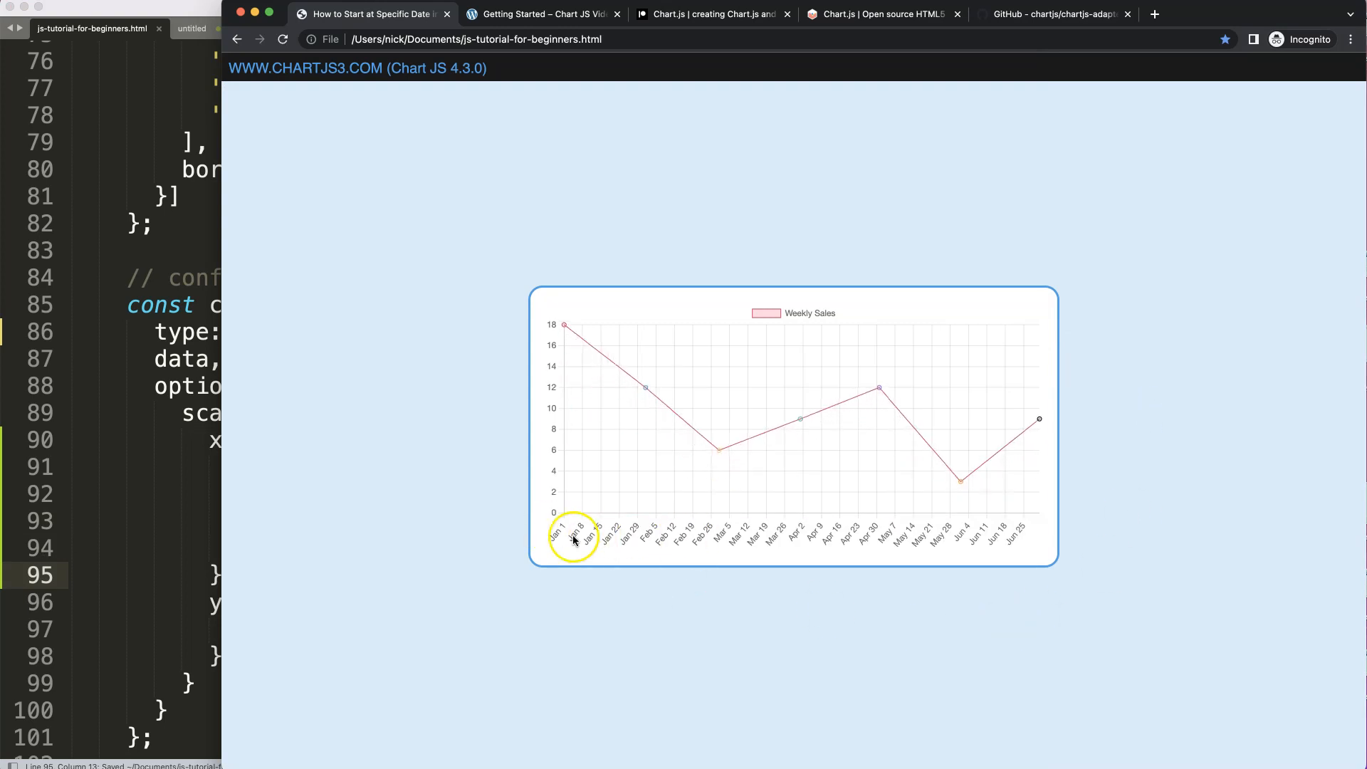
{"action": "mouse_move", "coordinate": [890, 540]}
{"action": "type", "text": ","}
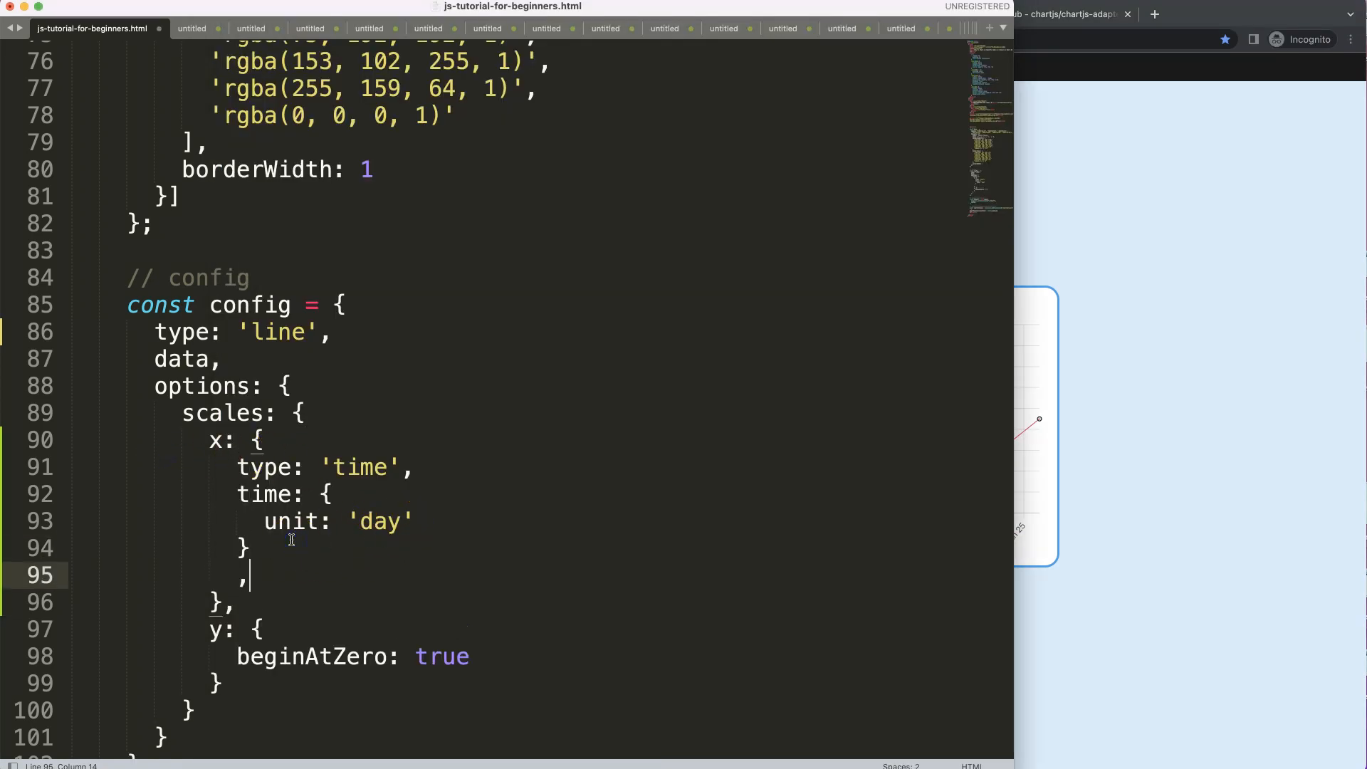
- Give the x-axis min '2023-04-01' and max '2023-05-01' after the time block
{"action": "type", "text": "min:"}
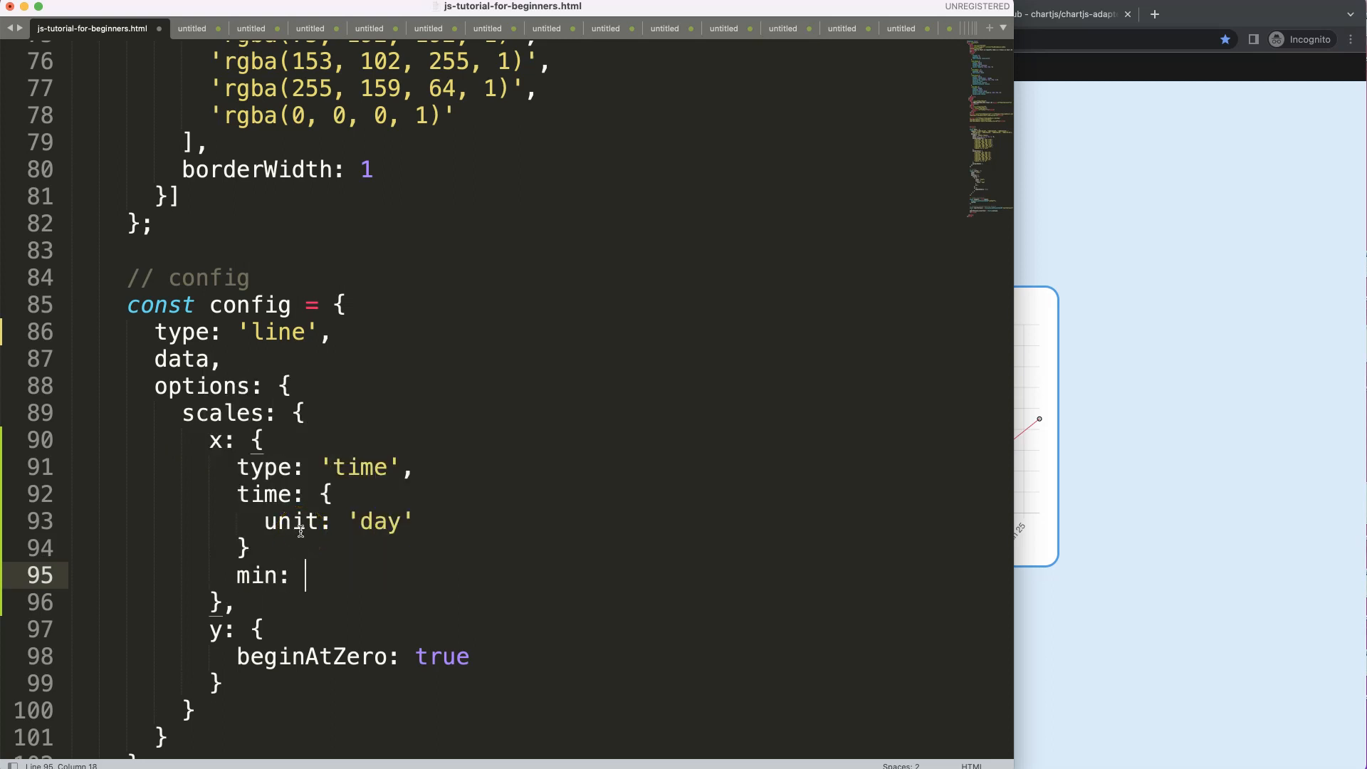
{"action": "type", "text": "'20'"}
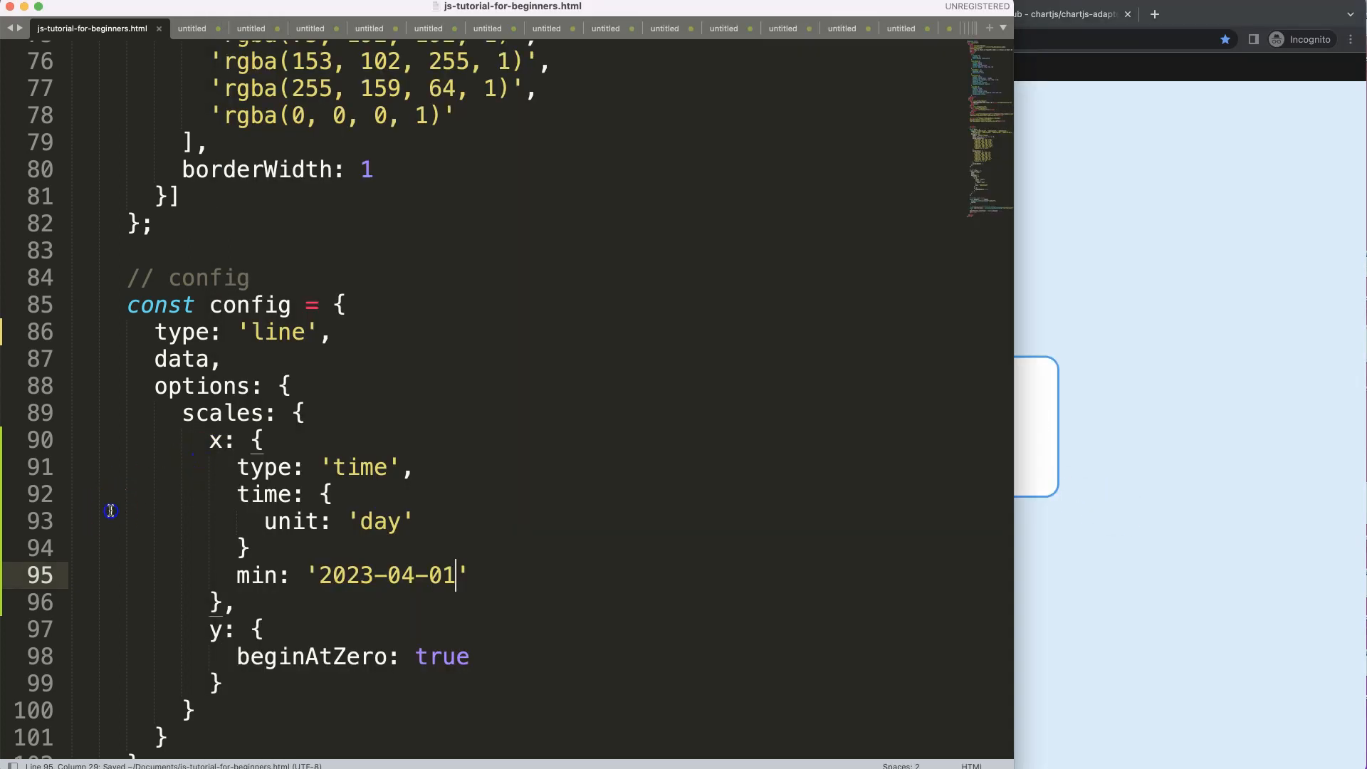
{"action": "left_click", "coordinate": [257, 547]}
{"action": "type", "text": ","}
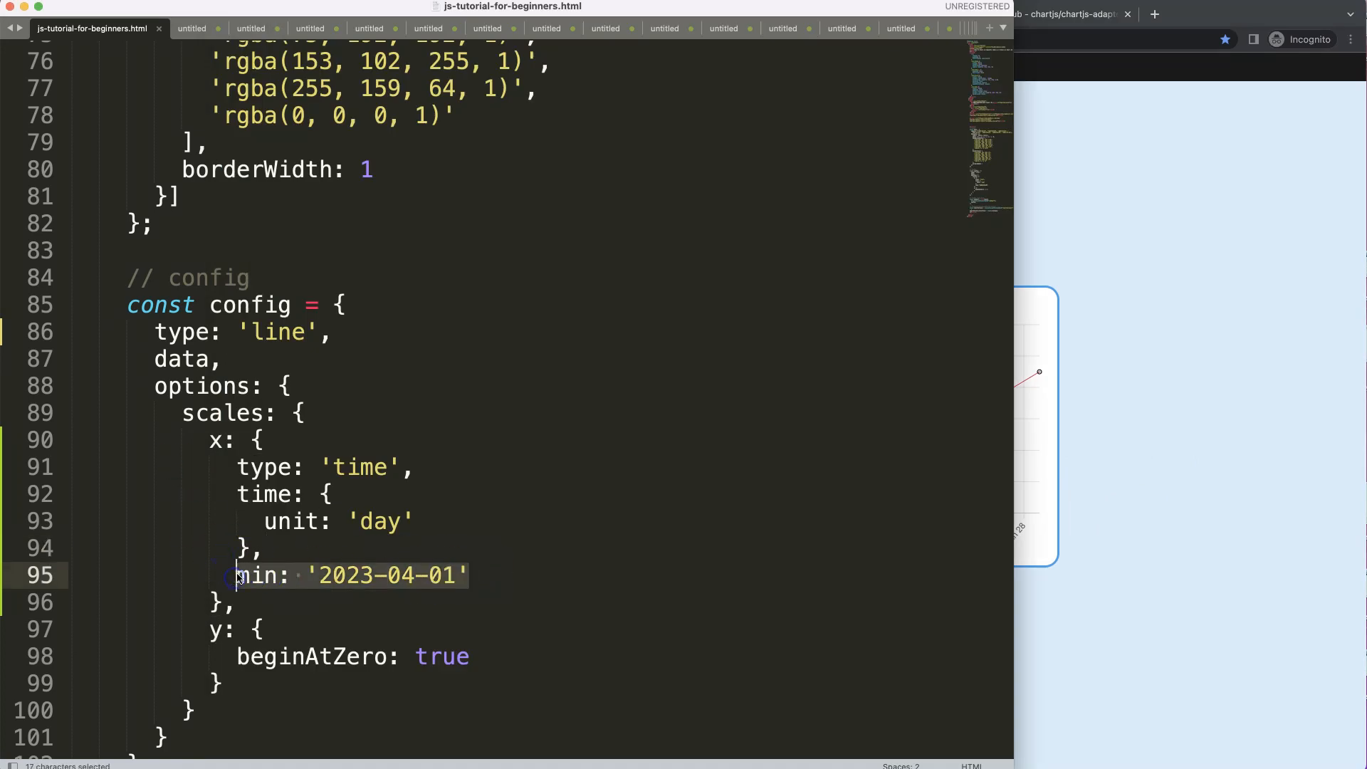
{"action": "key", "text": "cmd+v"}
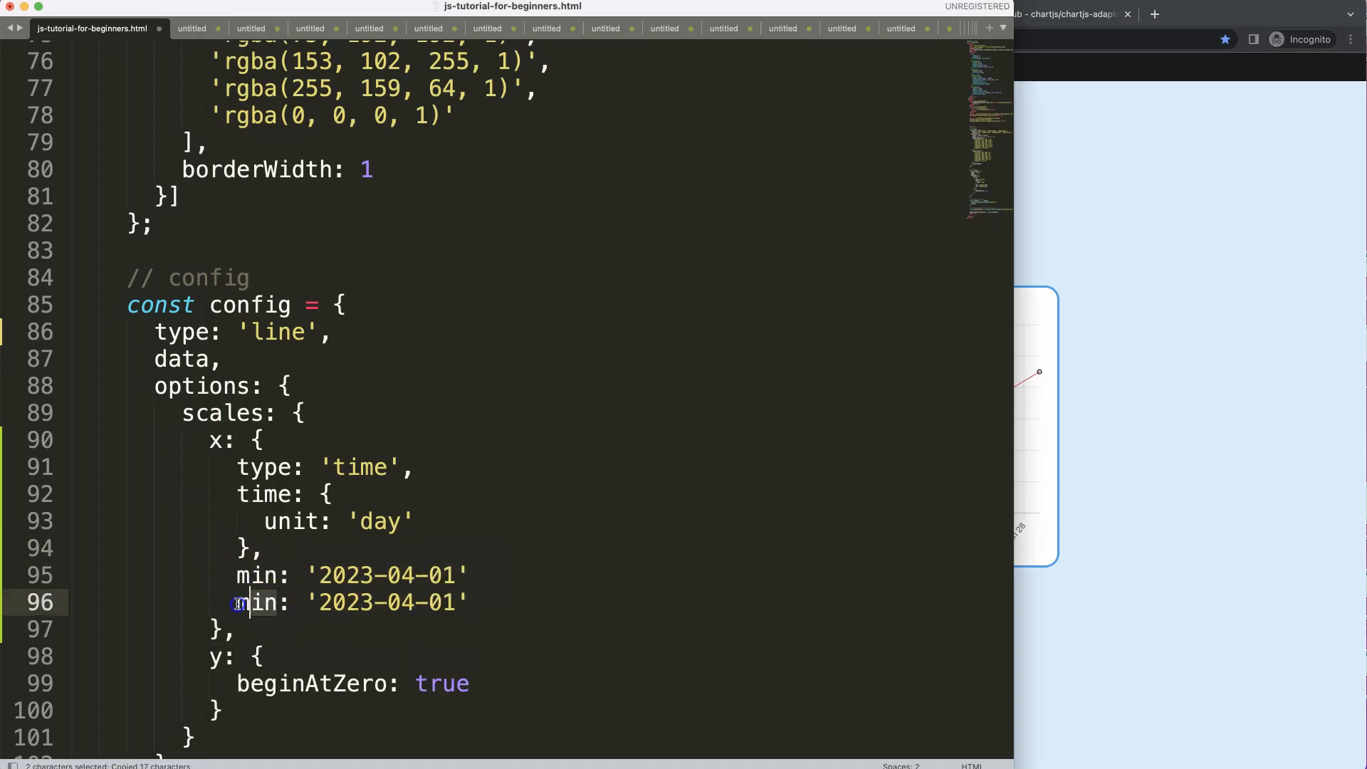
{"action": "type", "text": "max"}
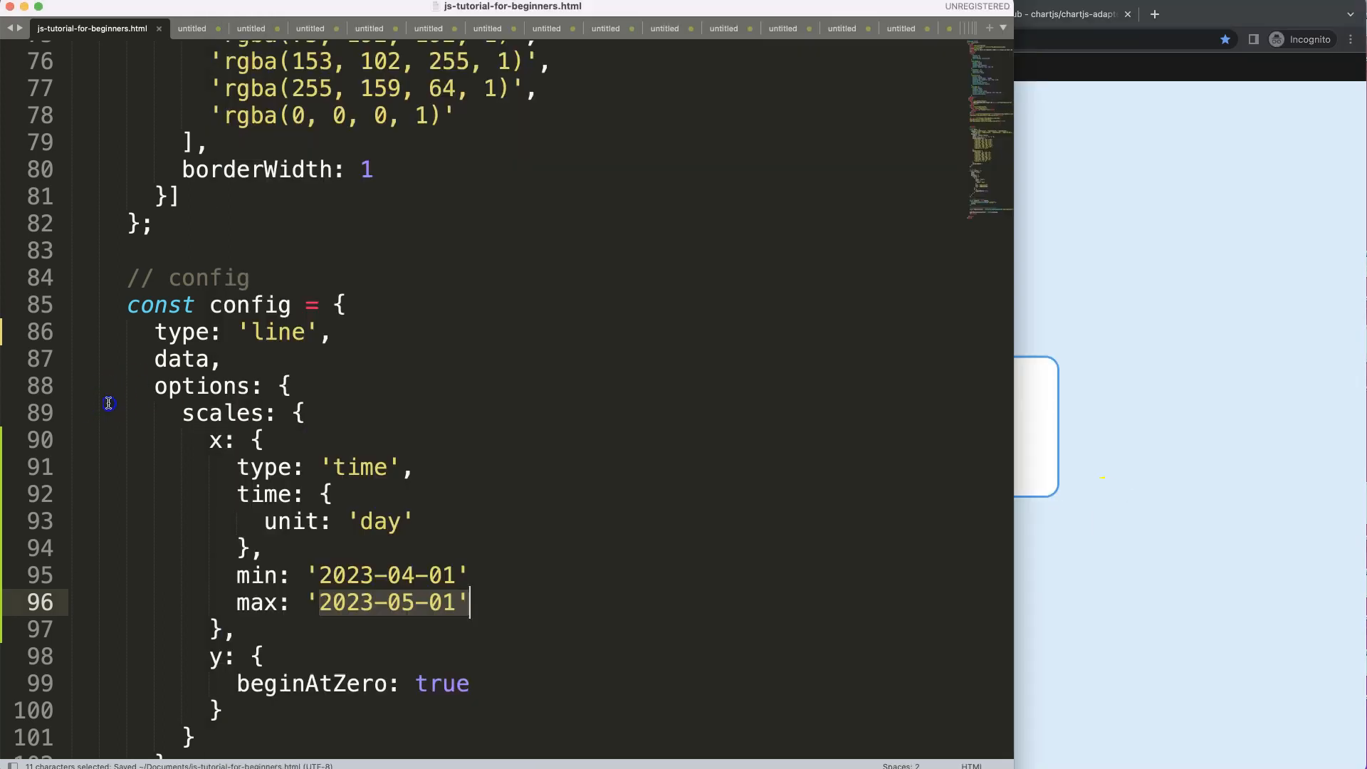
{"action": "type", "text": ","}
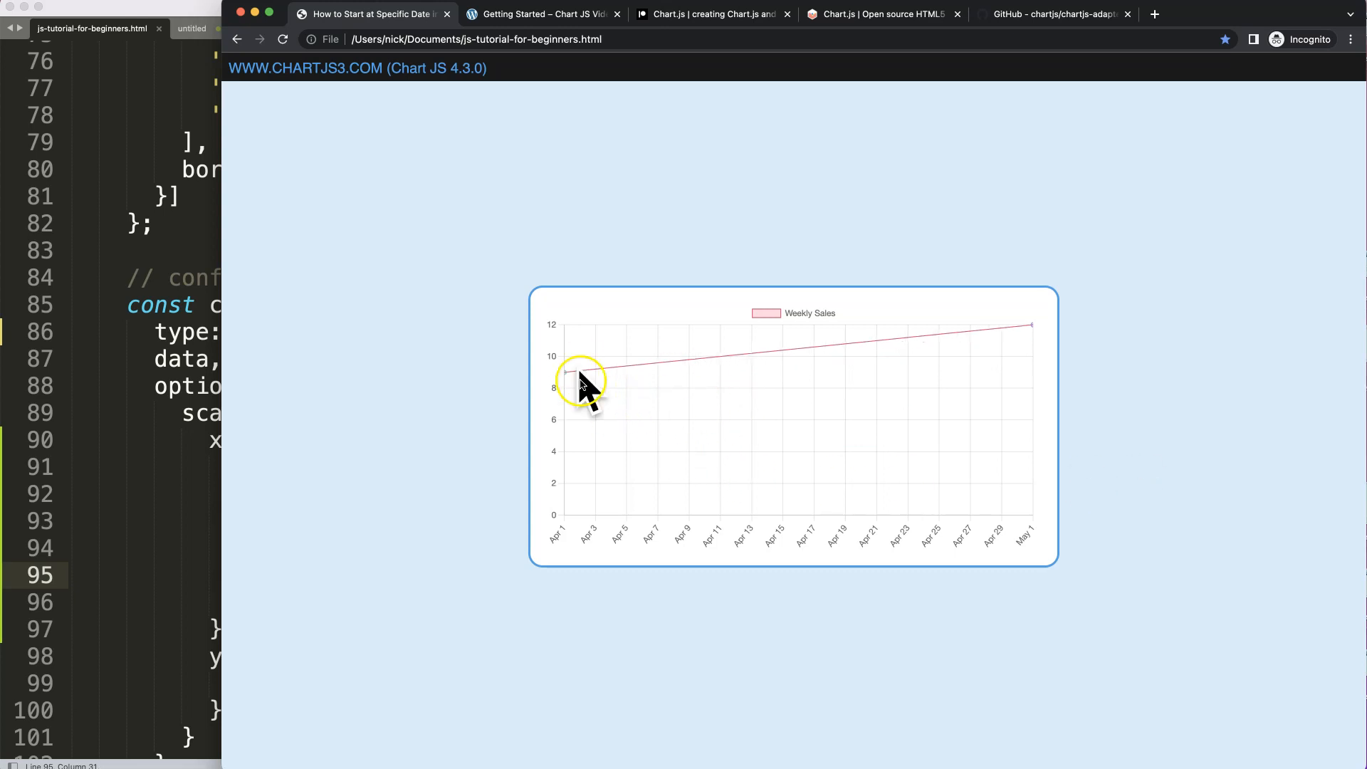
{"action": "mouse_move", "coordinate": [571, 377]}
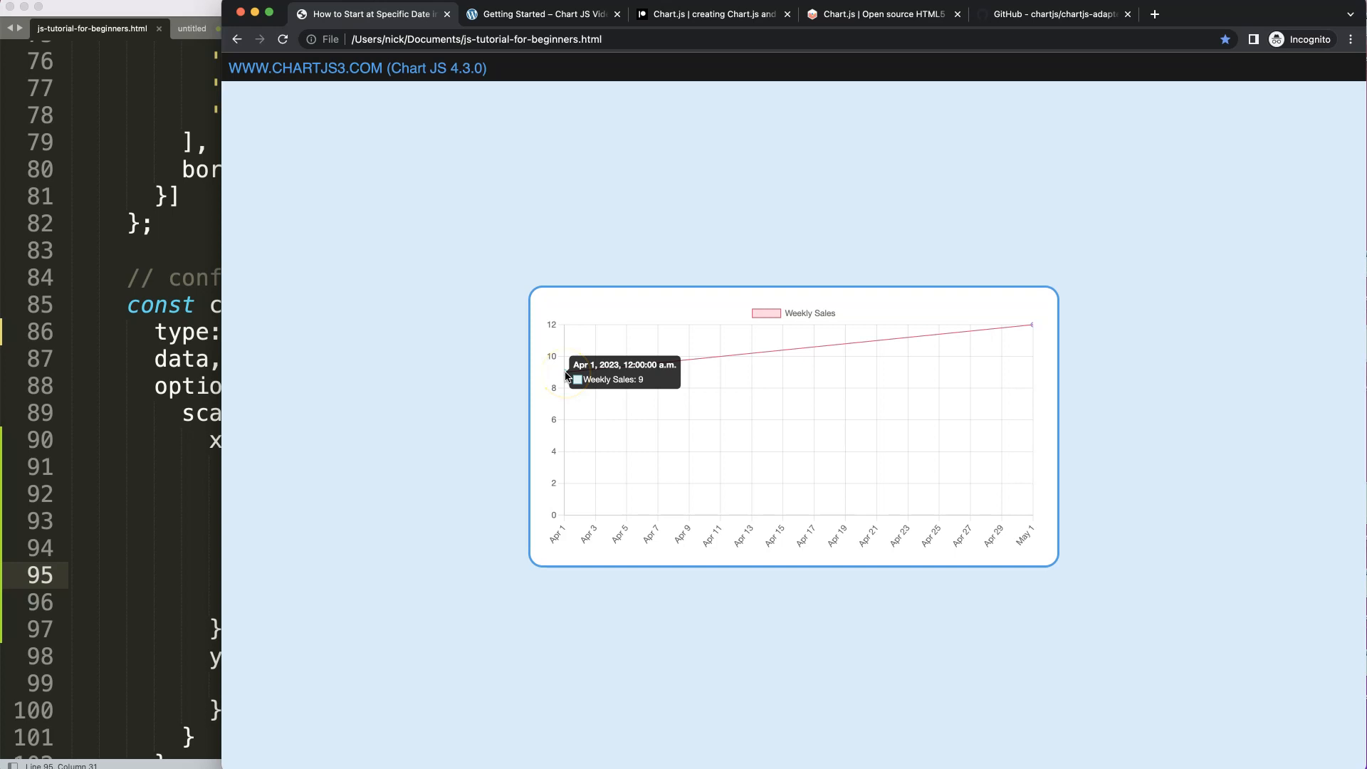
{"action": "mouse_move", "coordinate": [1029, 326]}
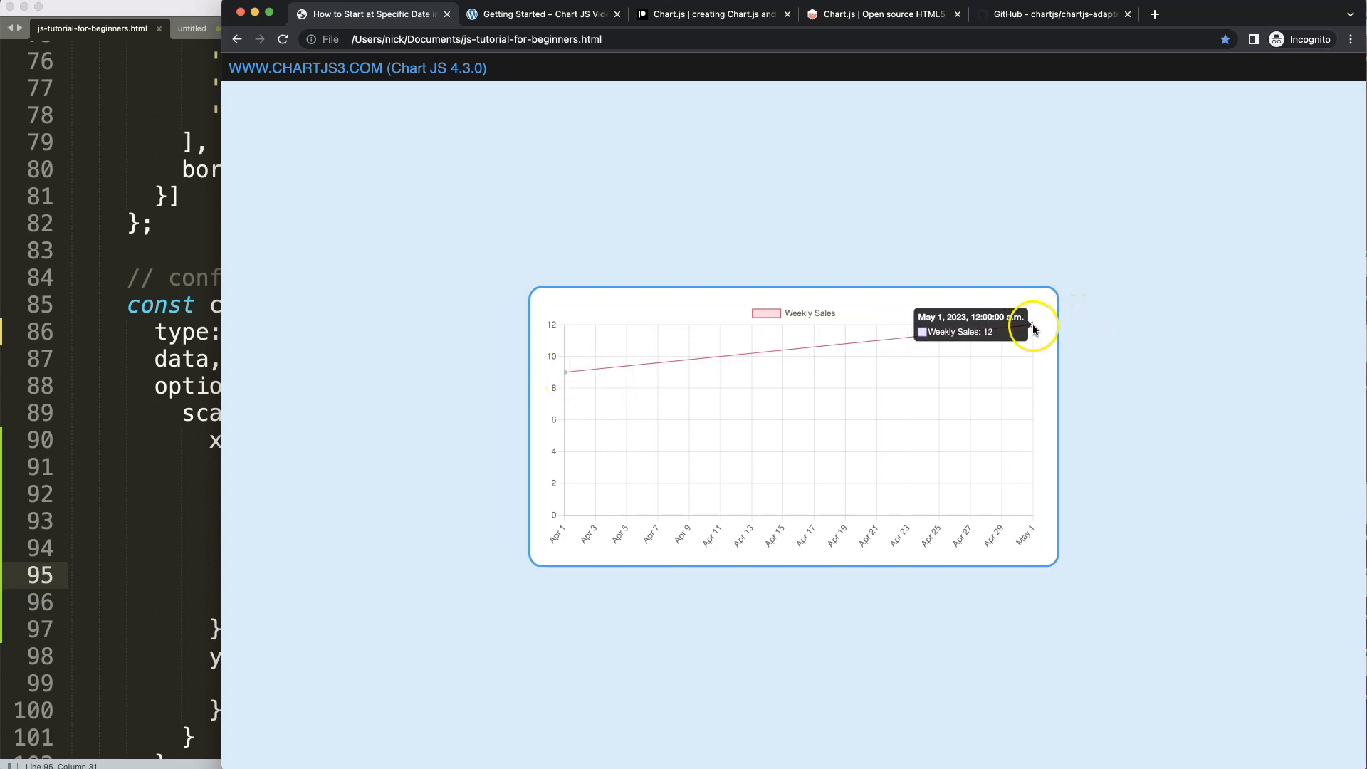